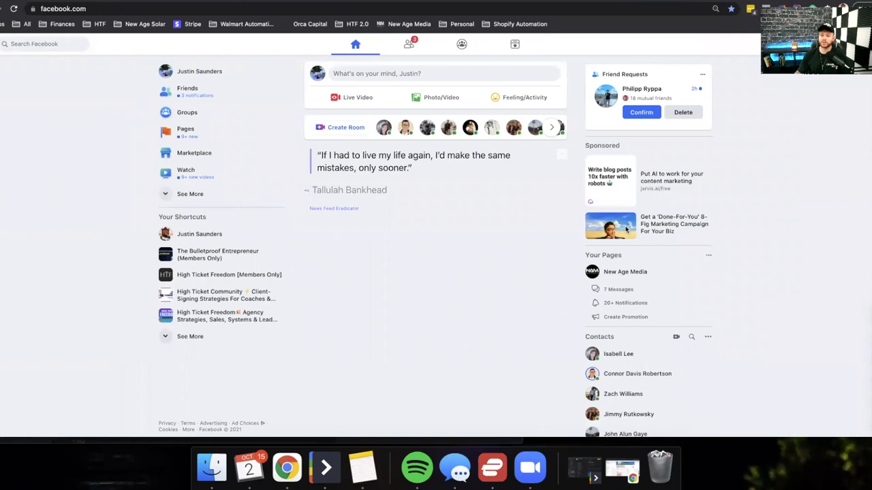
# Step: Open the High Ticket Freedom agency group shortcut in a new tab
pyautogui.rightClick(221, 316)
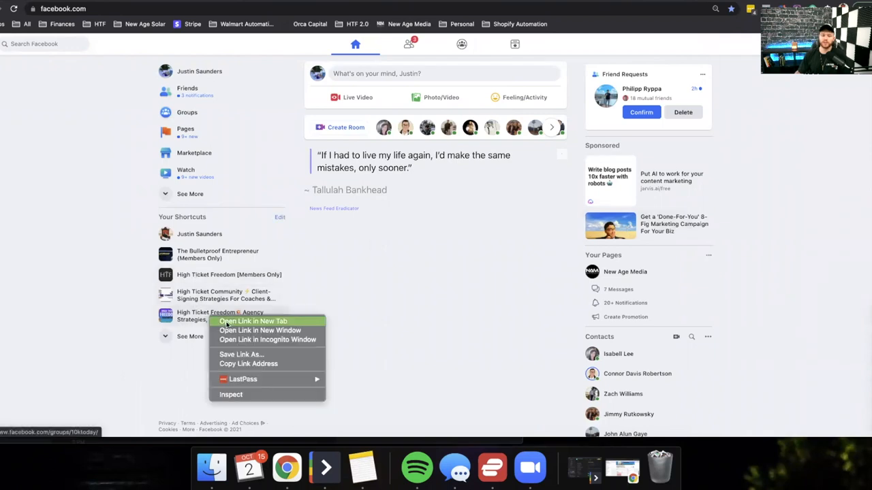
pyautogui.click(321, 241)
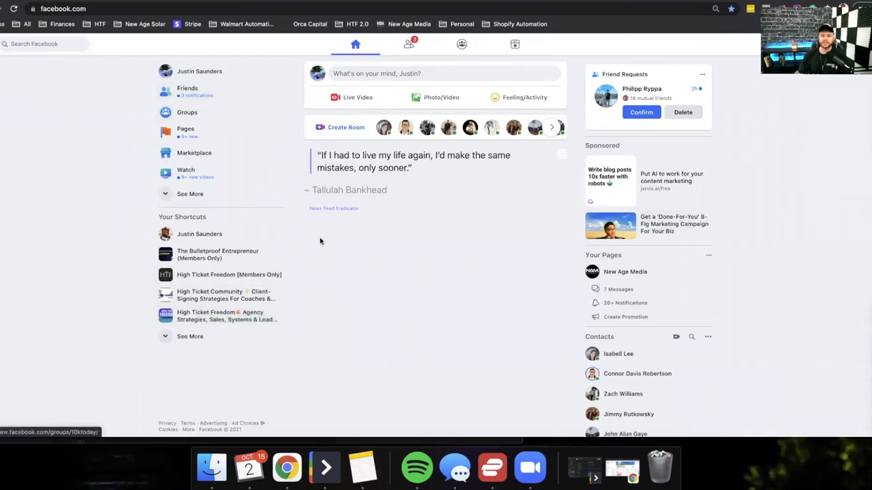
pyautogui.moveTo(420, 248)
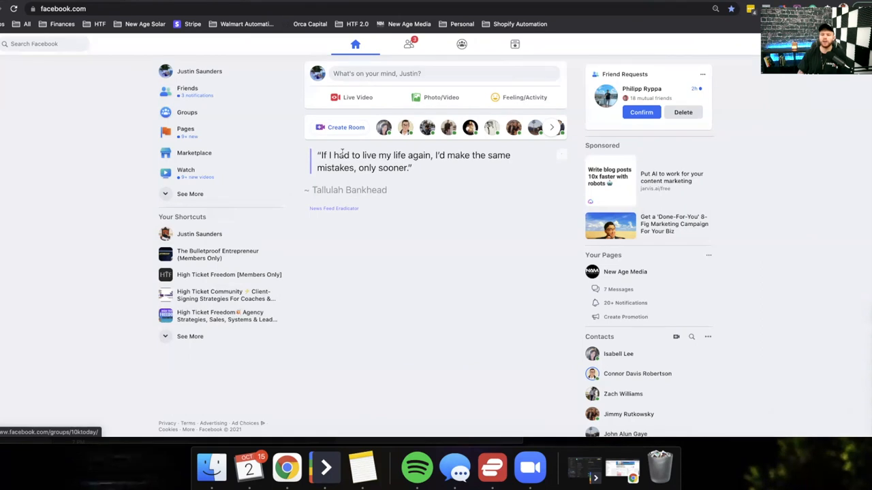
pyautogui.moveTo(361, 223)
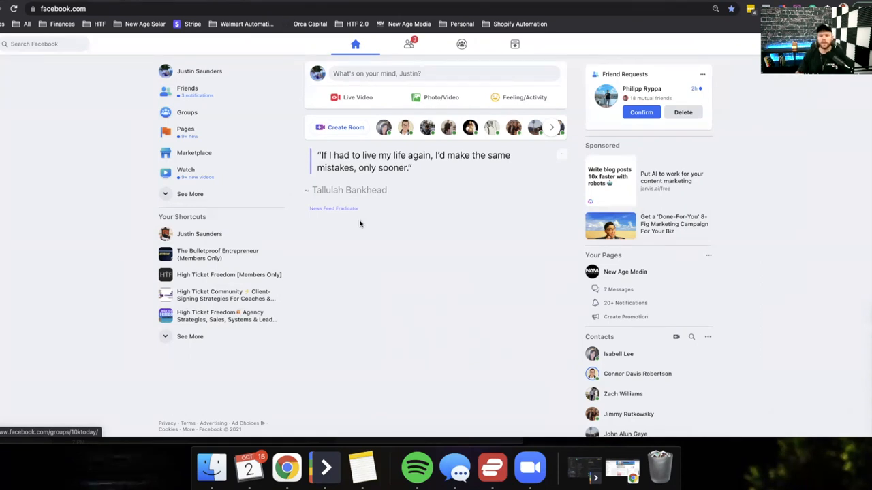
pyautogui.moveTo(416, 172)
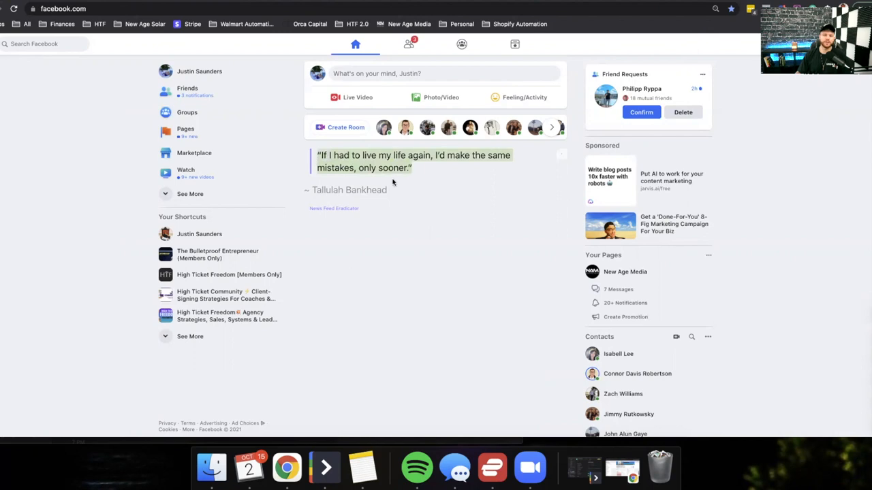
pyautogui.moveTo(438, 177)
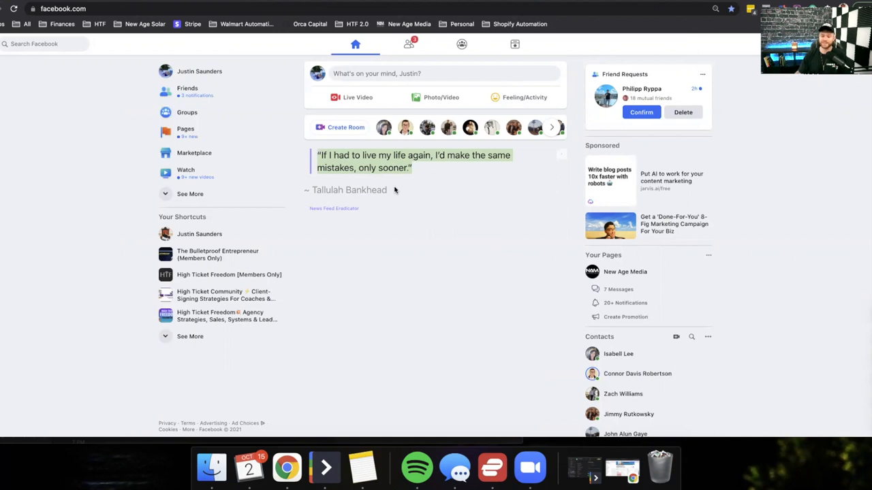
pyautogui.moveTo(398, 248)
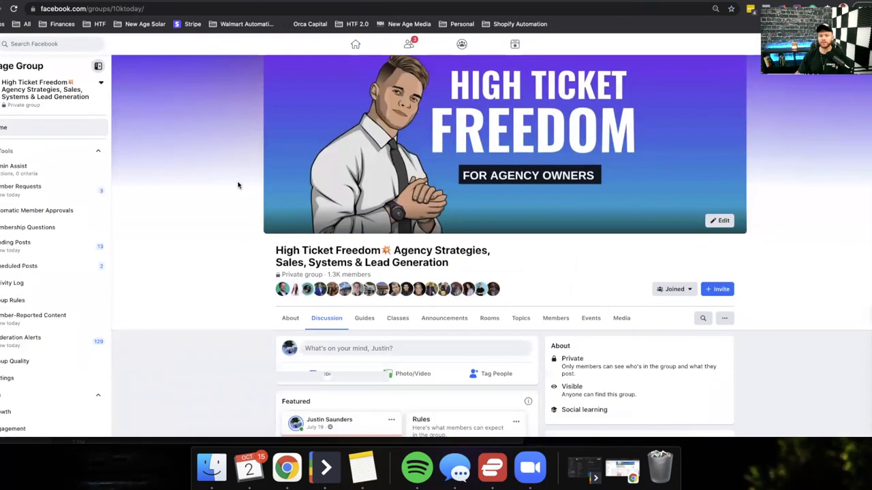
pyautogui.scroll(-3)
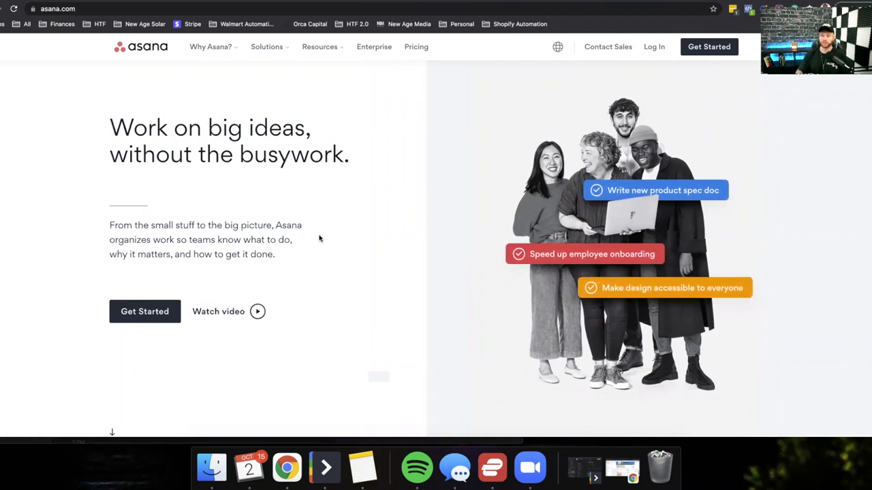
pyautogui.moveTo(376, 308)
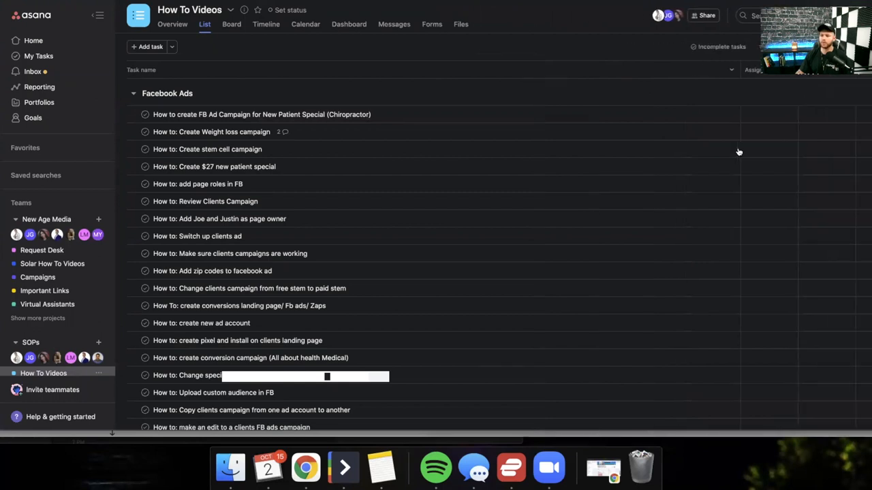
pyautogui.moveTo(815, 114)
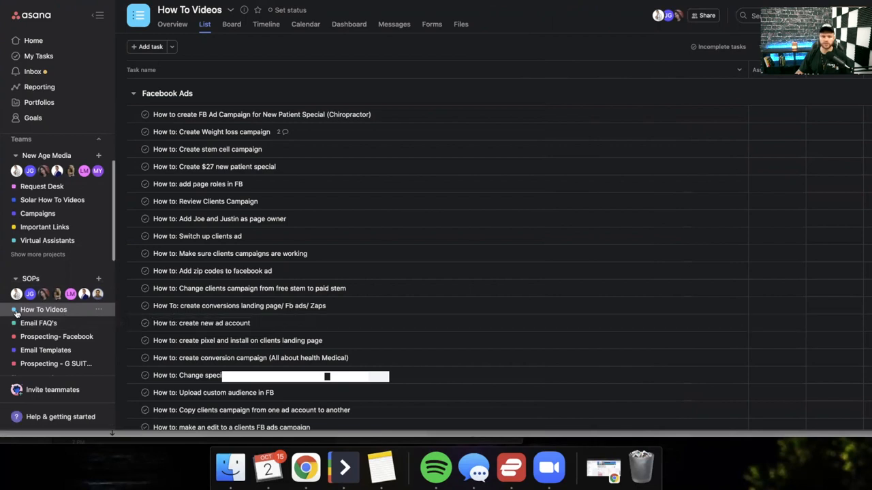
pyautogui.moveTo(19, 313)
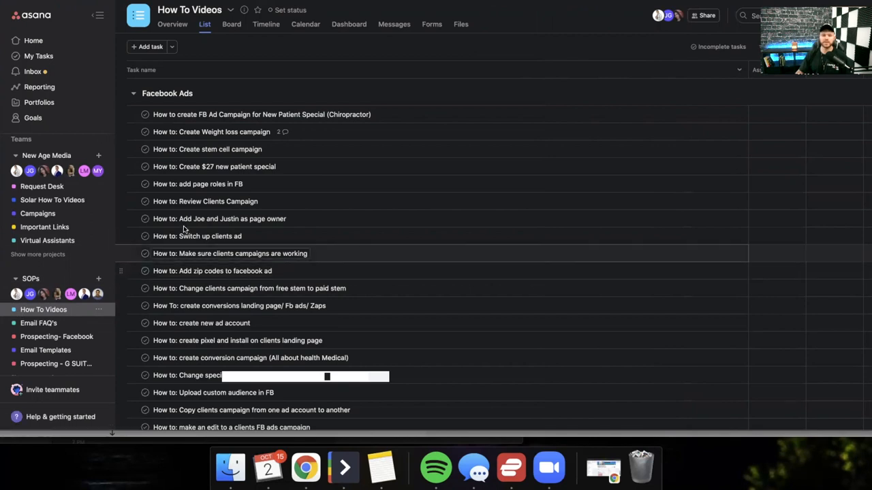
pyautogui.scroll(-3)
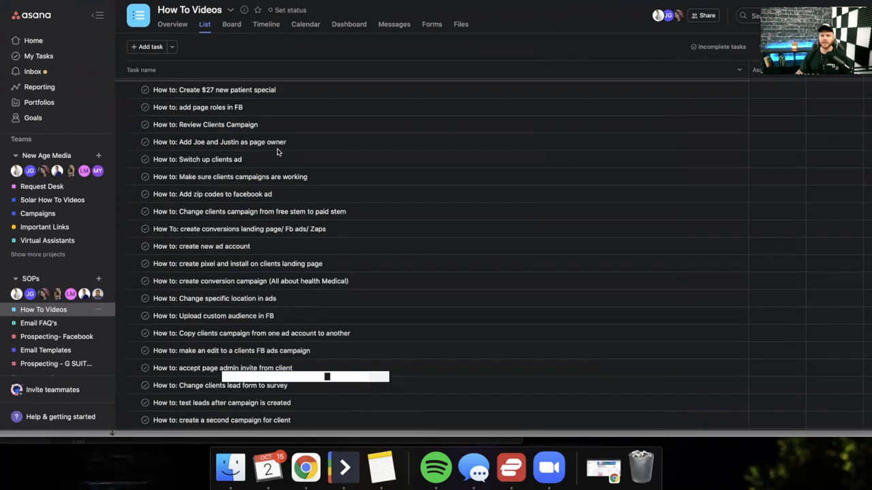
pyautogui.scroll(-3)
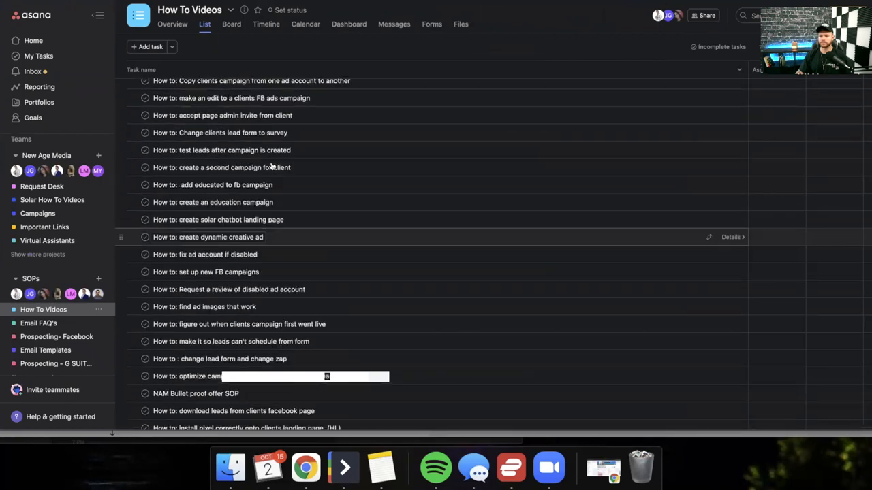
pyautogui.scroll(-3)
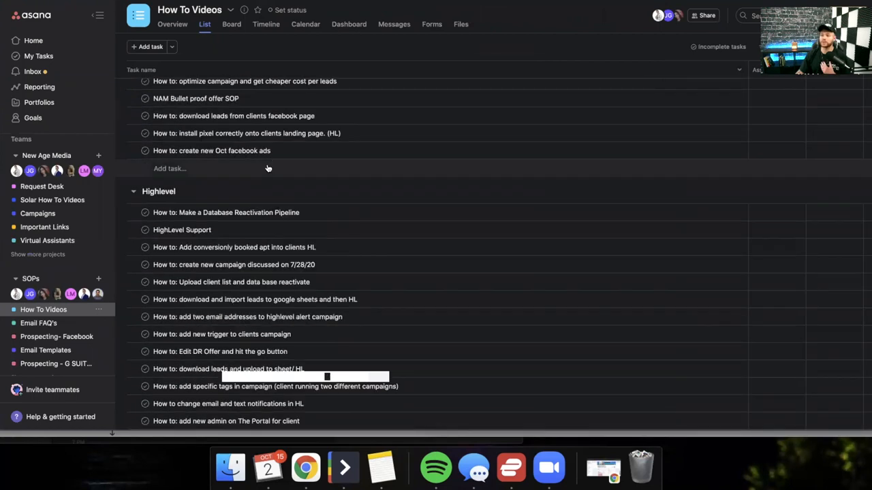
pyautogui.scroll(-3)
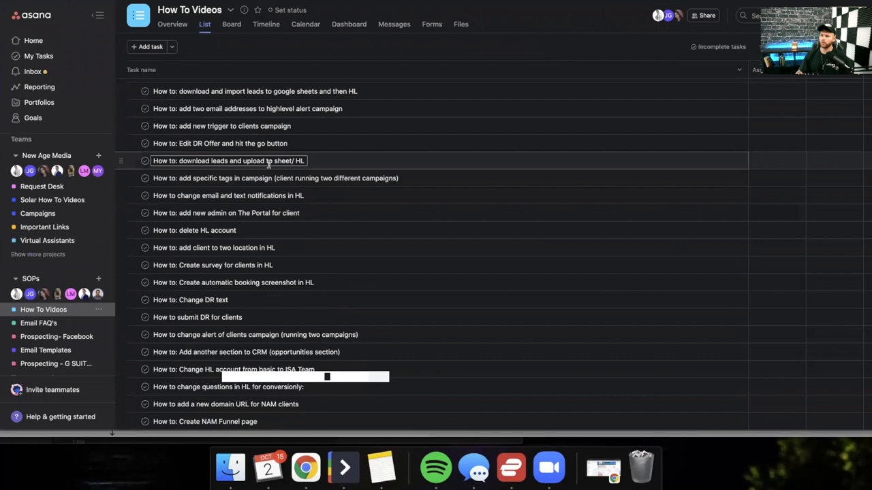
pyautogui.scroll(-3)
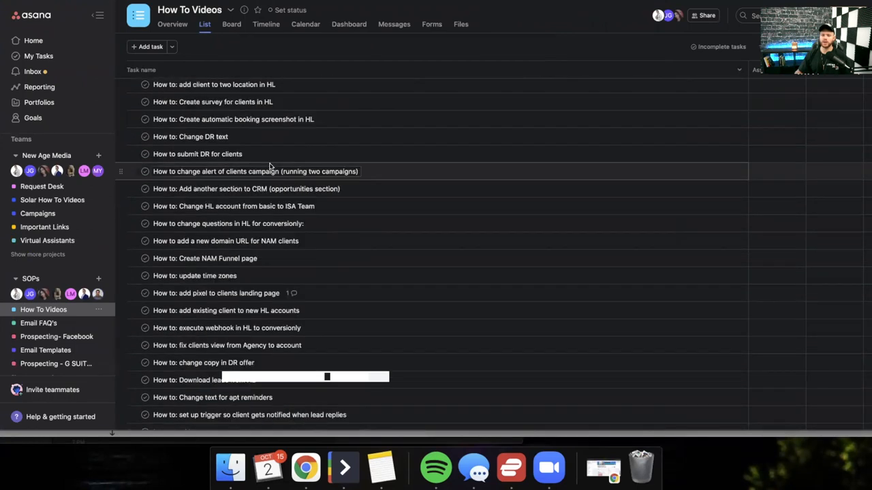
pyautogui.click(256, 171)
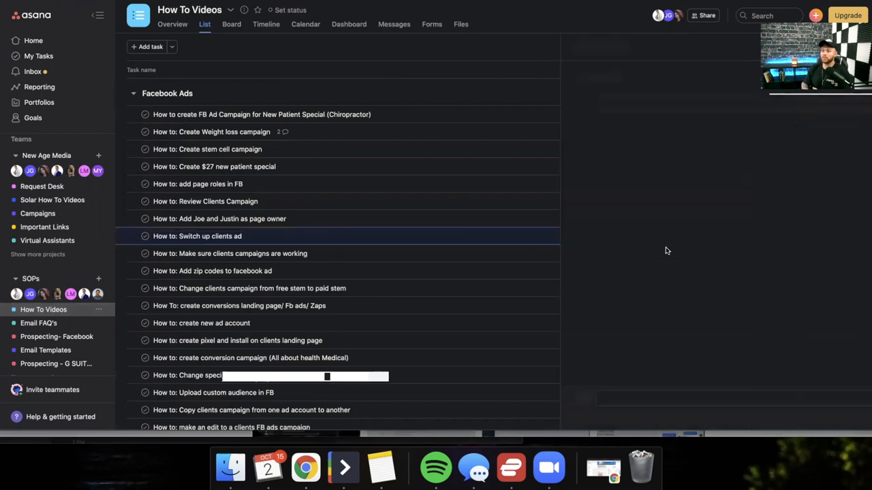
# Step: Open the 'How to: Switch up clients ad' task, preview its Loom video link and dismiss it
pyautogui.click(197, 236)
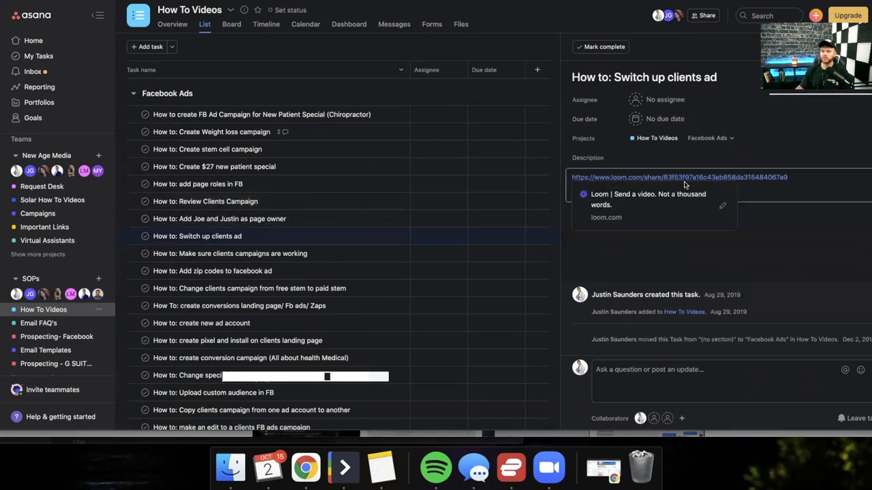
pyautogui.click(679, 177)
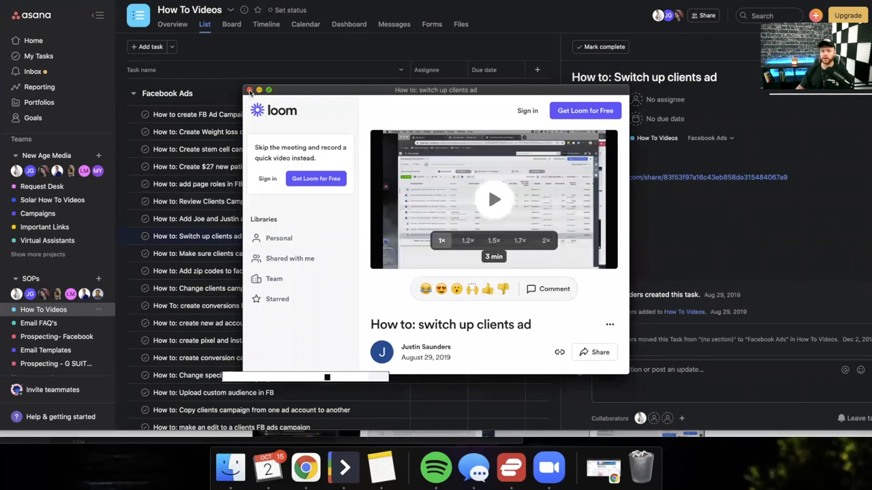
pyautogui.click(251, 89)
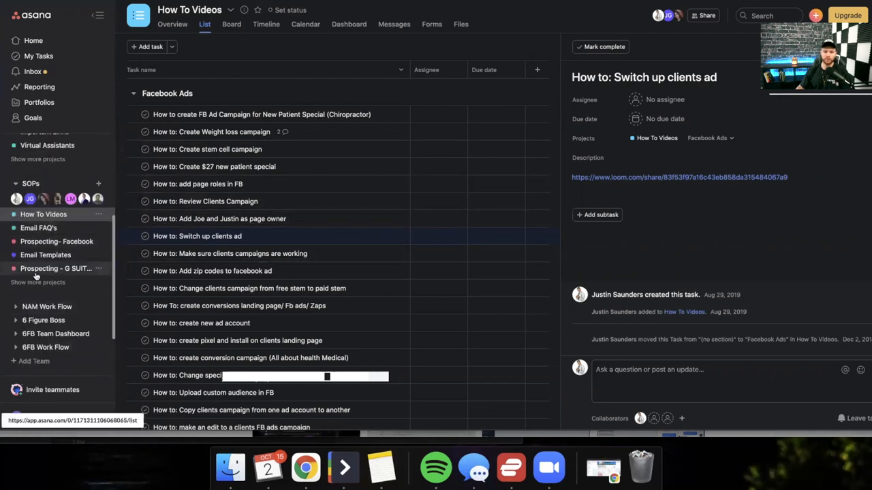
pyautogui.moveTo(46, 282)
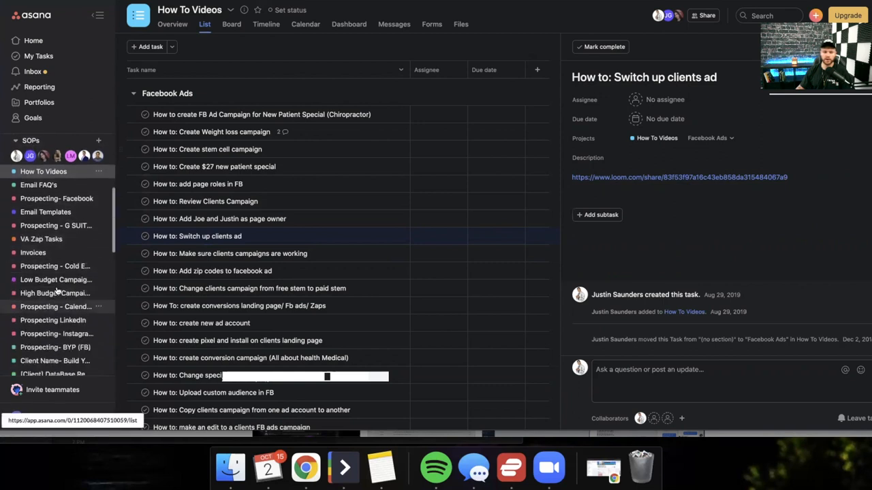
# Step: Scroll down the sidebar's SOP projects list
pyautogui.scroll(-3)
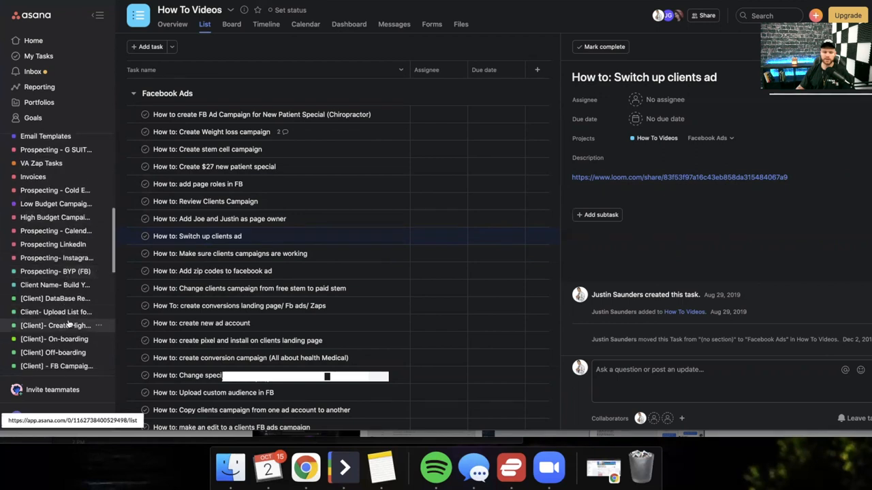
pyautogui.scroll(-3)
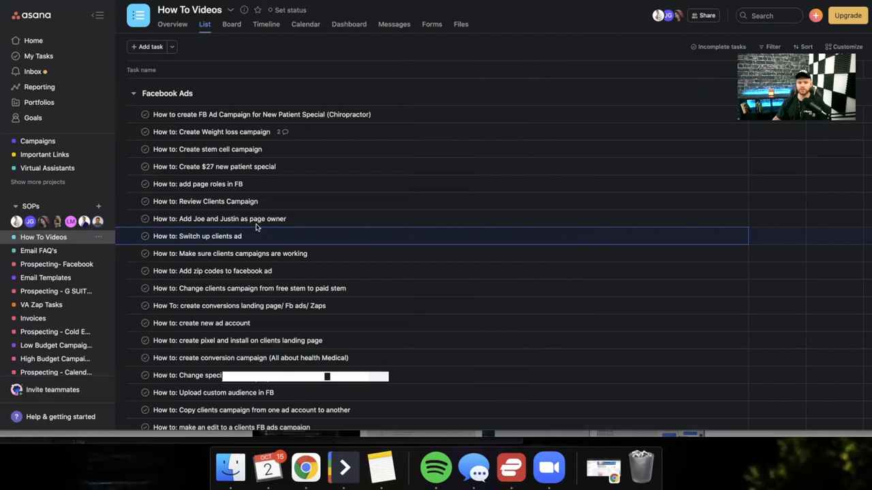
pyautogui.scroll(-3)
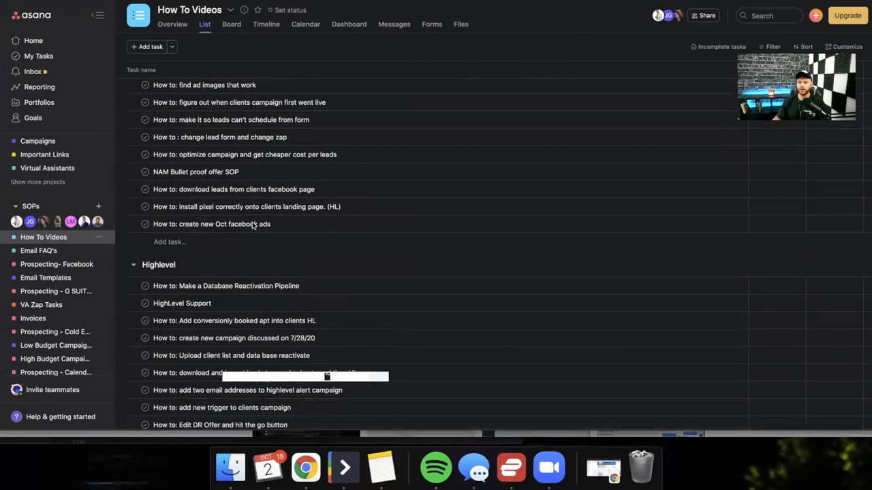
pyautogui.scroll(-3)
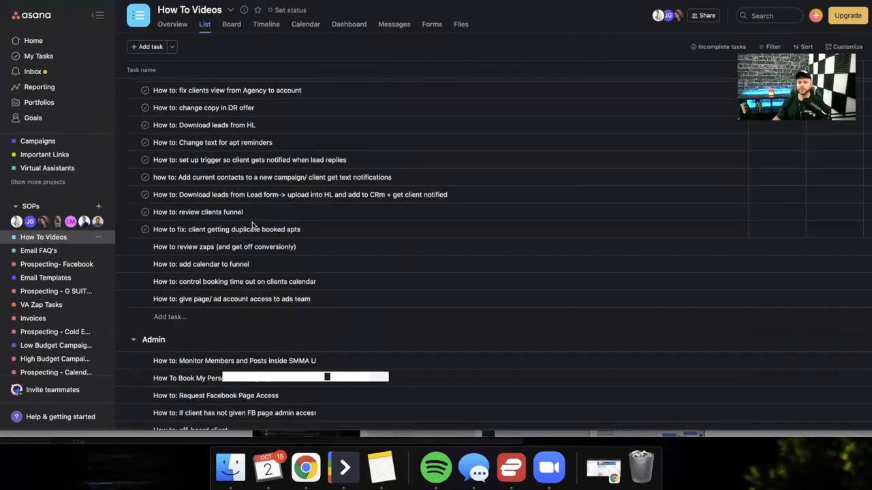
pyautogui.scroll(-3)
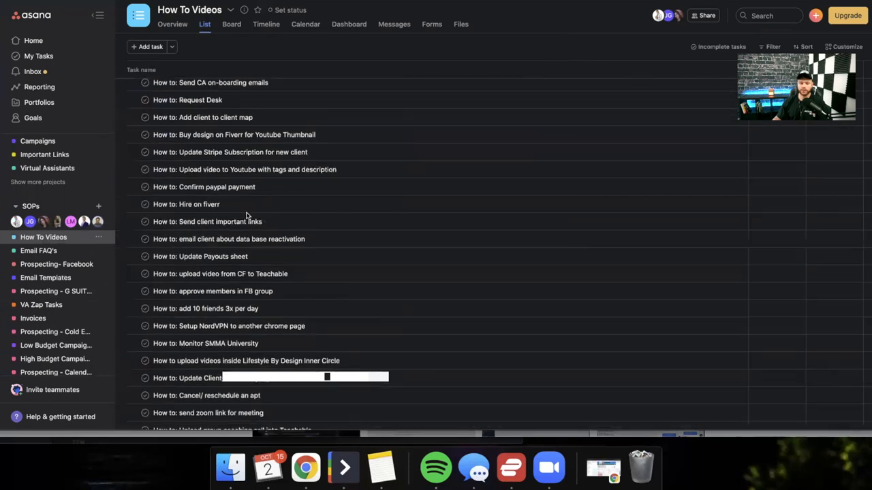
pyautogui.scroll(-3)
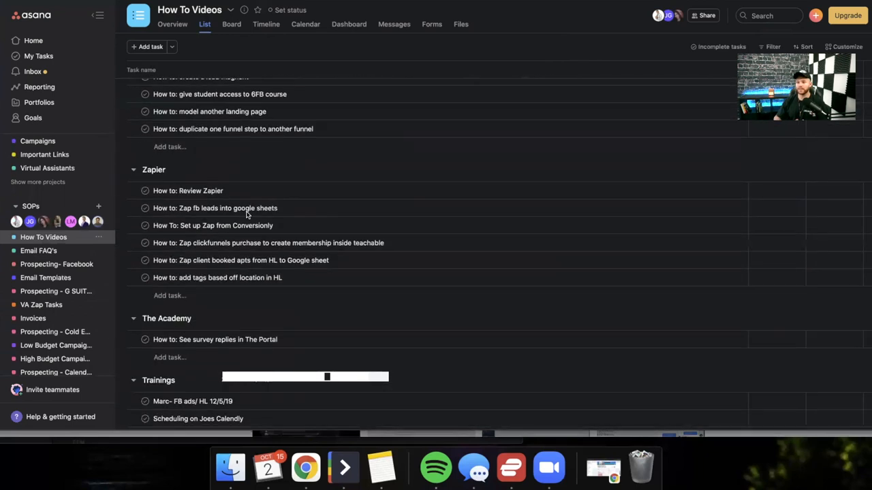
pyautogui.scroll(-3)
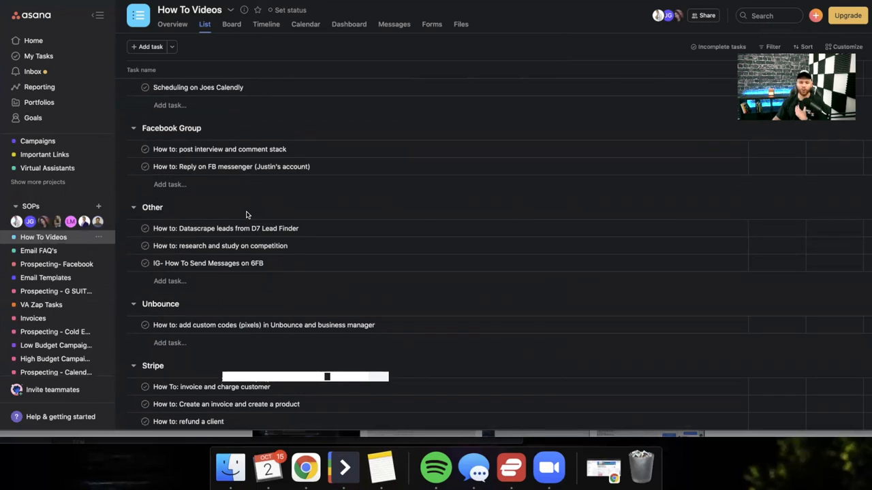
pyautogui.scroll(-3)
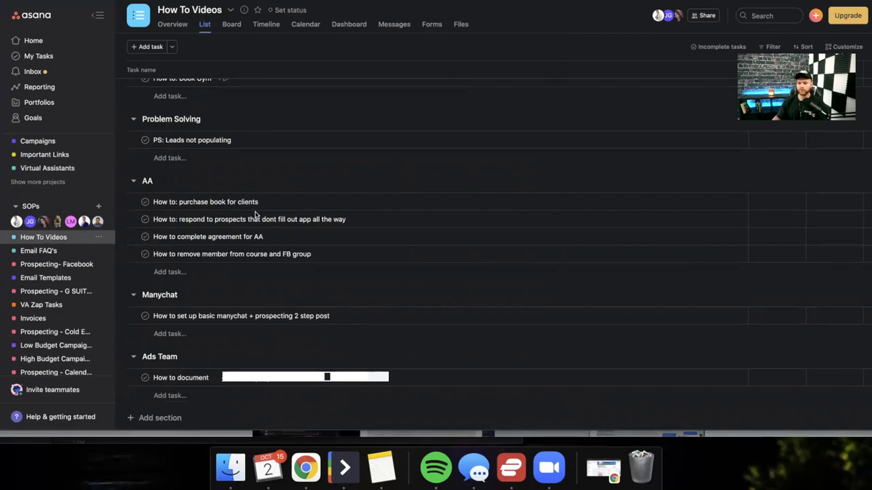
pyautogui.scroll(-3)
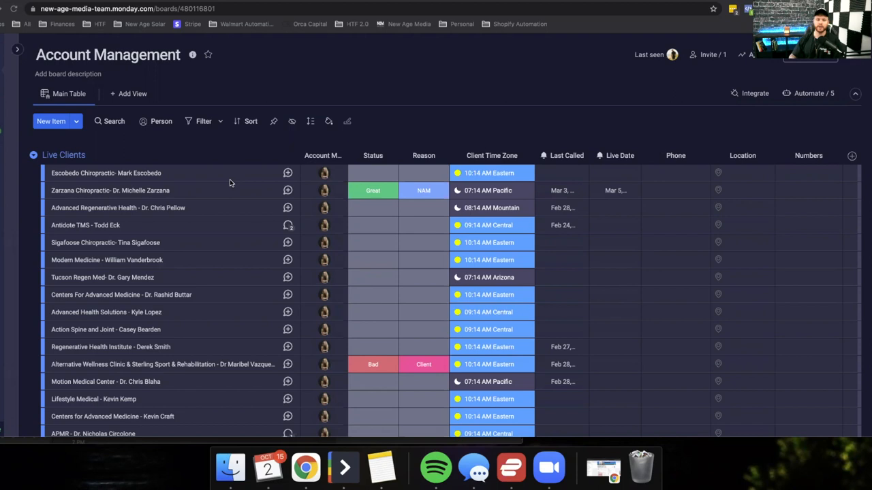
pyautogui.moveTo(83, 152)
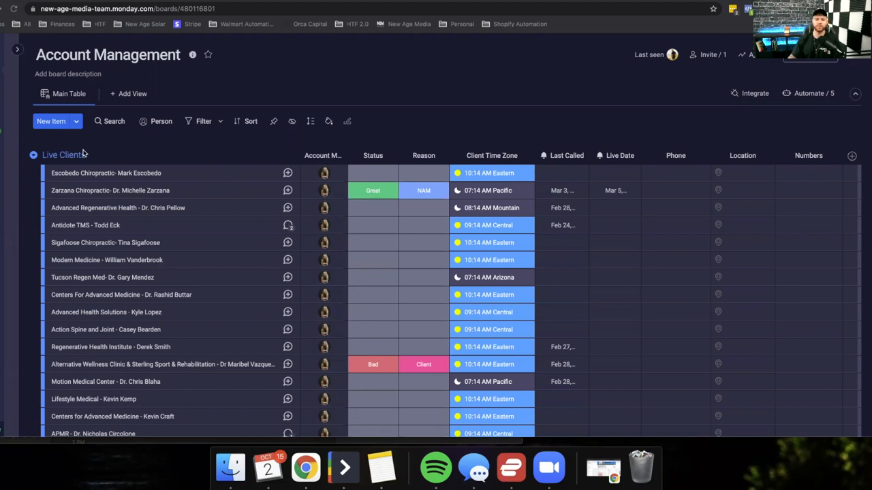
pyautogui.scroll(-3)
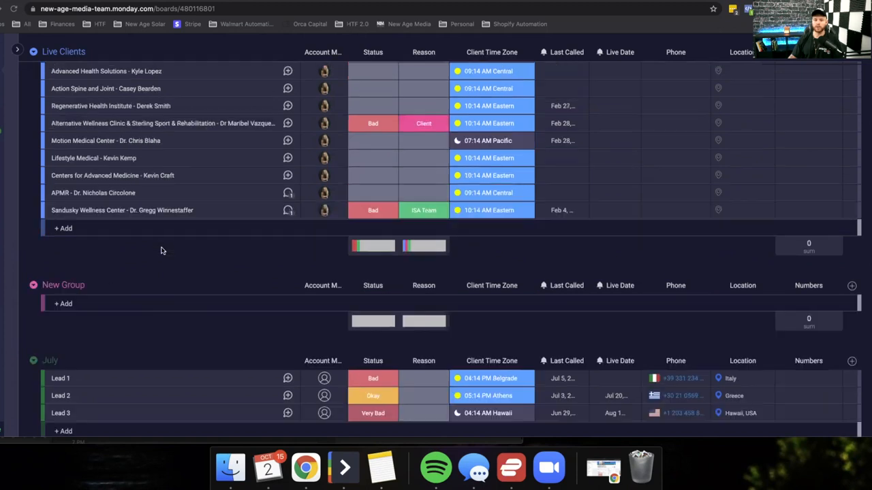
pyautogui.scroll(3)
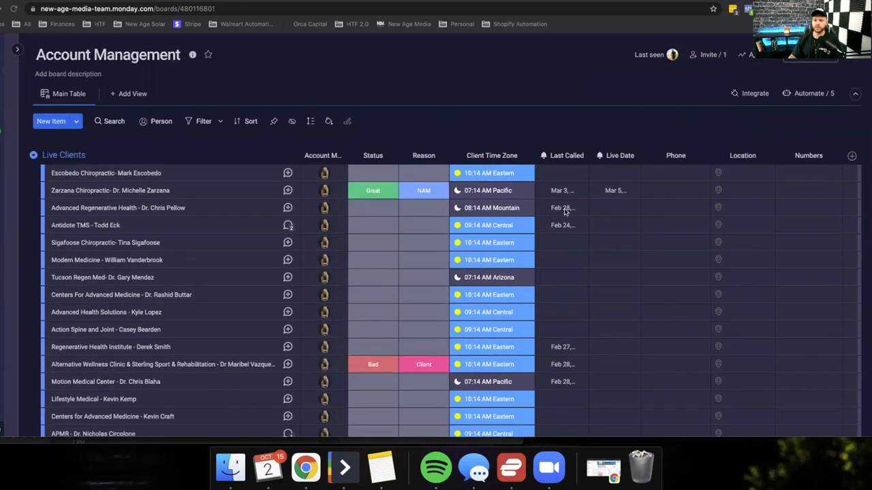
pyautogui.click(562, 207)
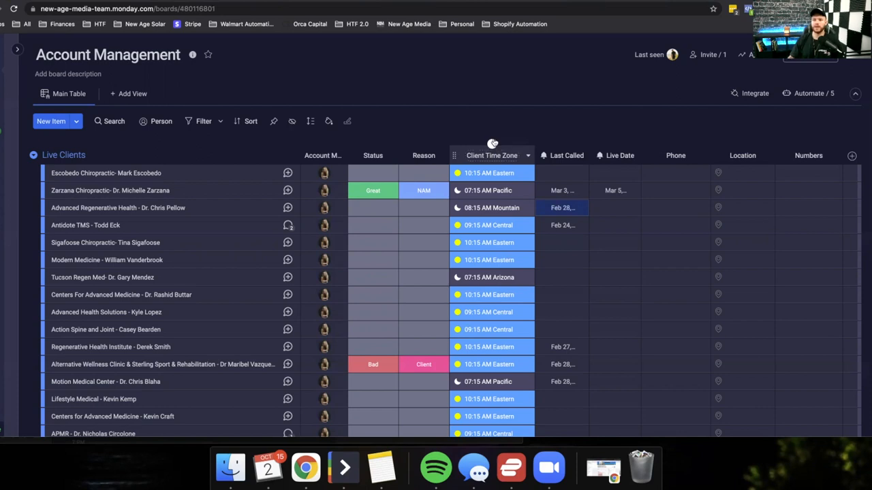
pyautogui.moveTo(492, 143)
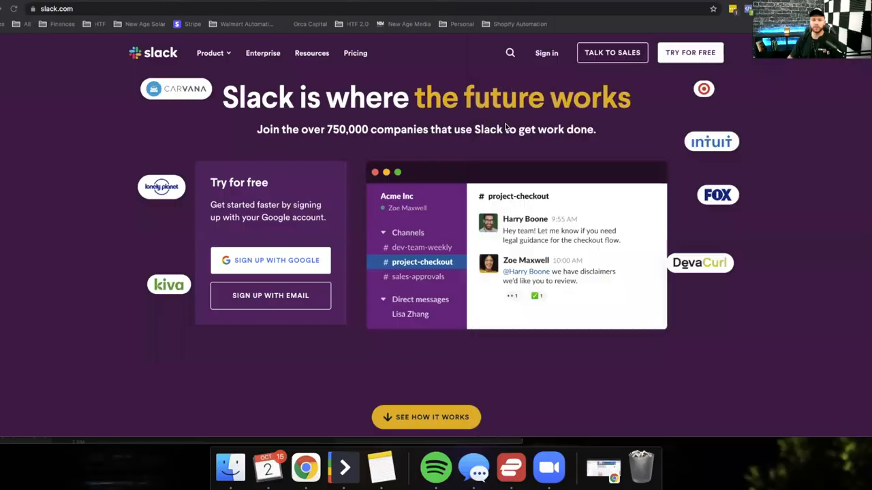
pyautogui.moveTo(194, 165)
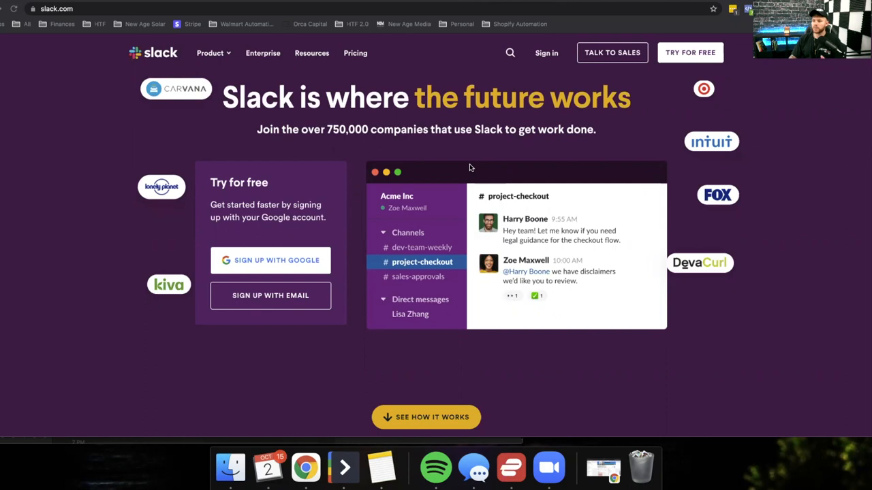
pyautogui.moveTo(442, 201)
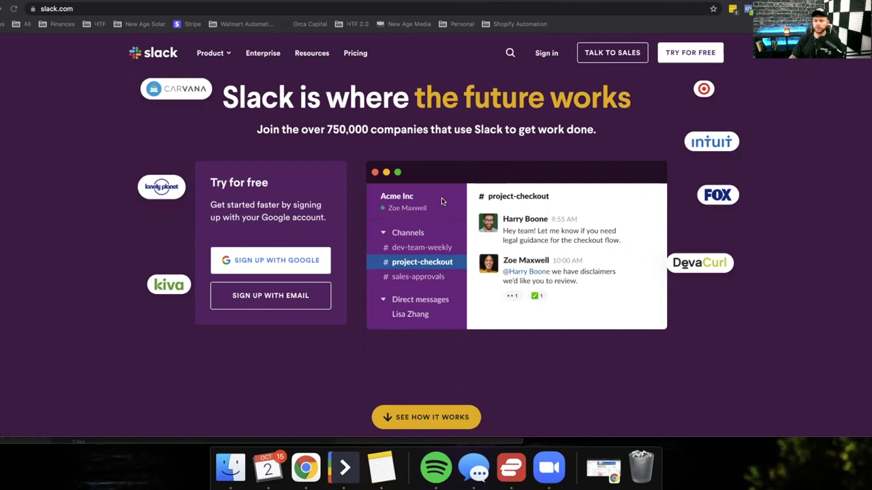
pyautogui.moveTo(411, 256)
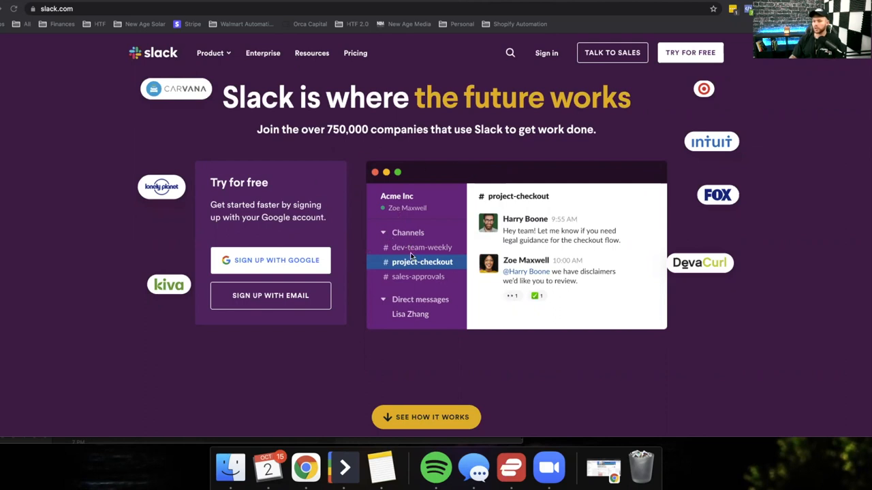
pyautogui.moveTo(455, 285)
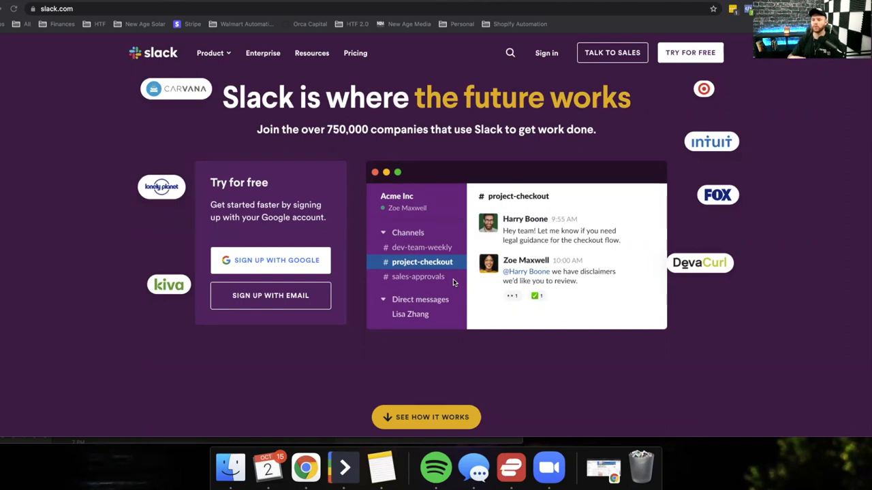
pyautogui.moveTo(95, 272)
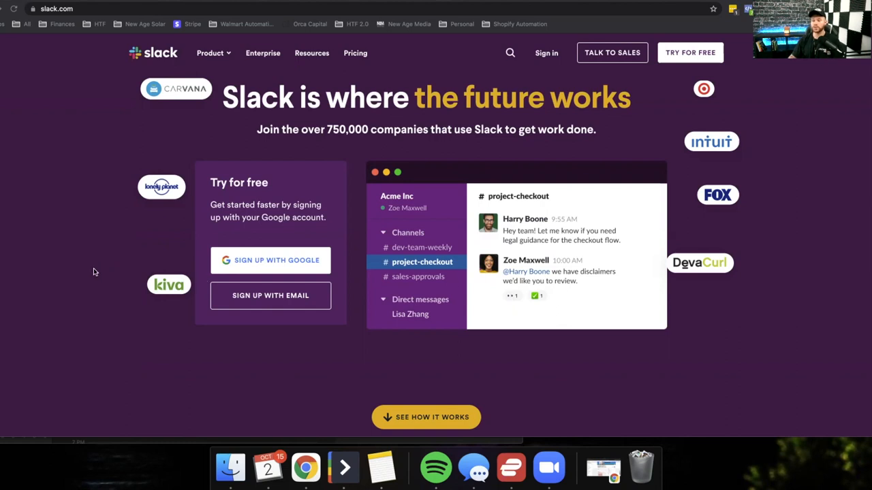
# Step: Scroll down the Slack marketing homepage
pyautogui.scroll(-3)
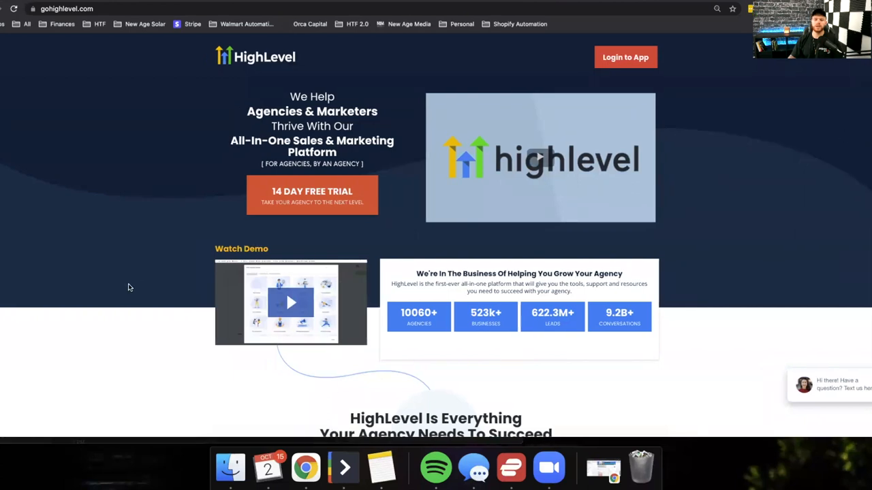
pyautogui.moveTo(125, 282)
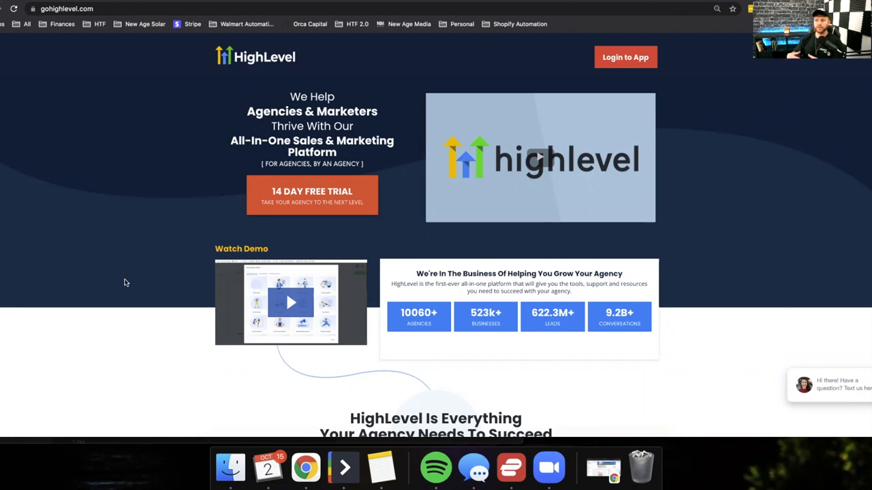
pyautogui.moveTo(125, 280)
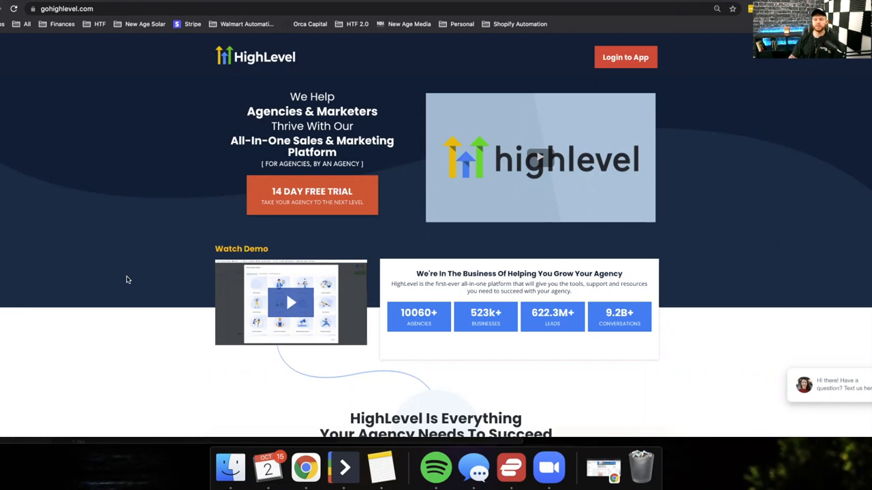
# Step: Scroll through the HighLevel homepage's agency engine and lead capture sections and back to the top
pyautogui.scroll(-3)
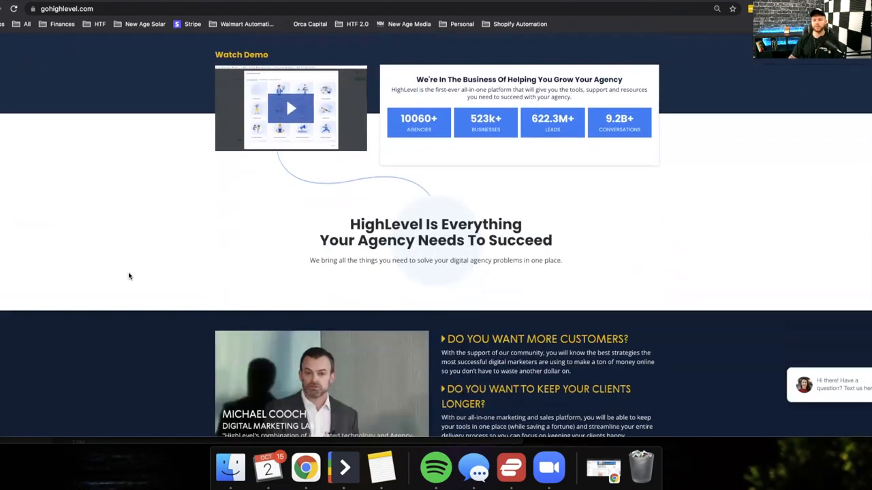
pyautogui.scroll(-3)
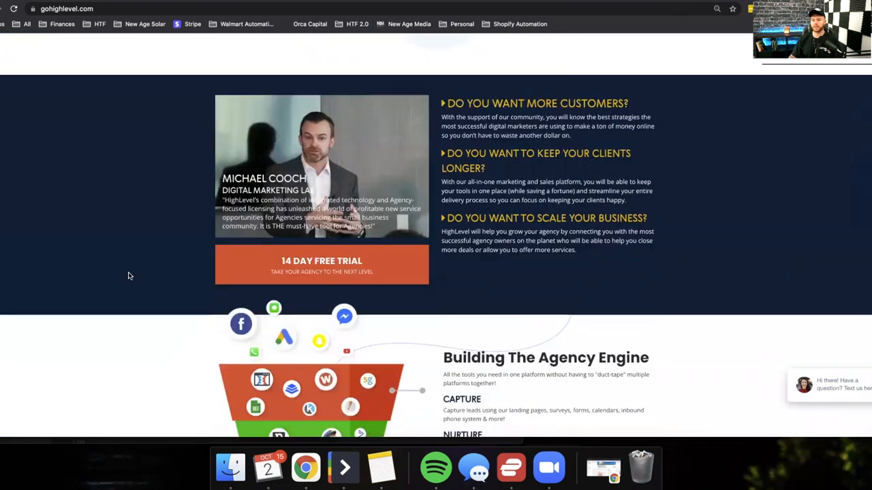
pyautogui.scroll(-3)
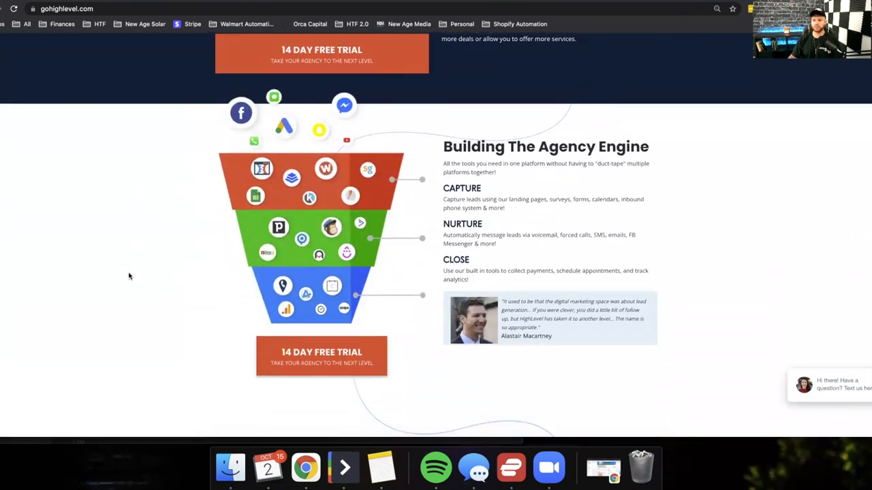
pyautogui.scroll(-3)
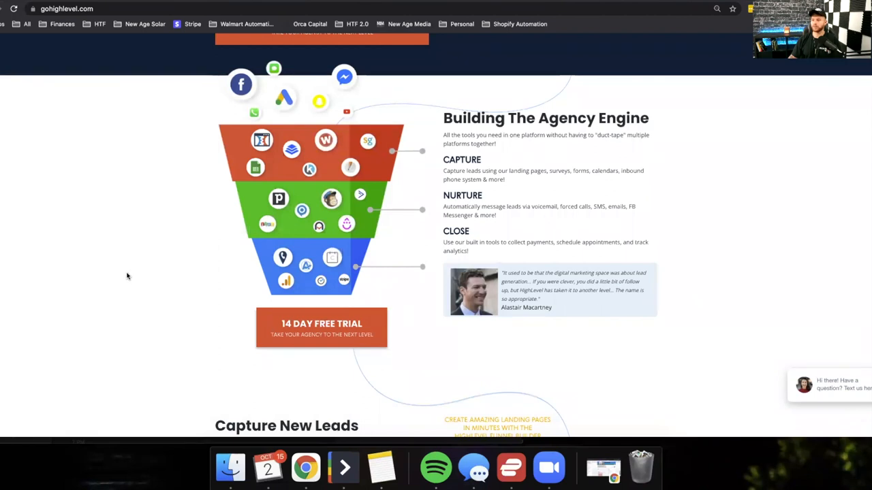
pyautogui.scroll(-3)
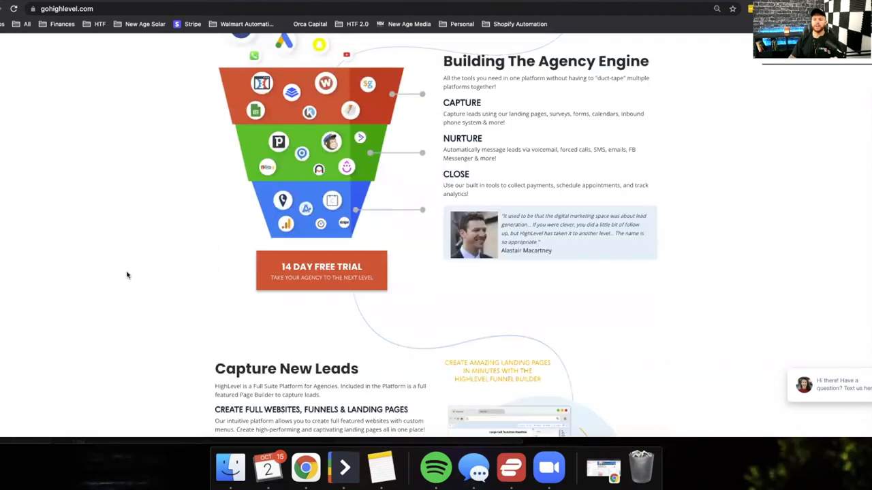
pyautogui.scroll(-3)
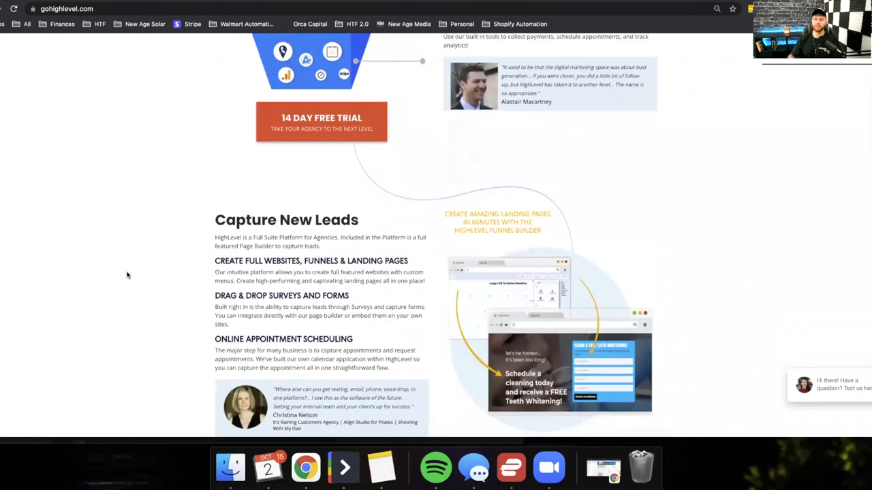
pyautogui.scroll(3)
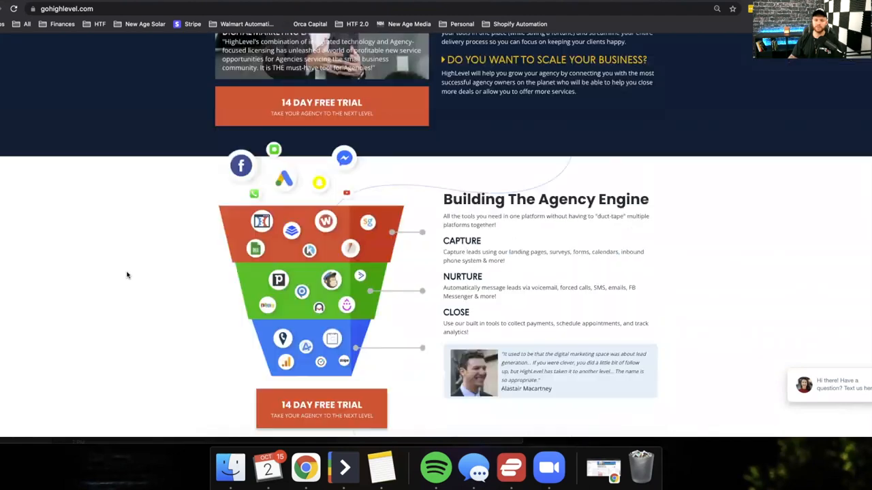
pyautogui.scroll(3)
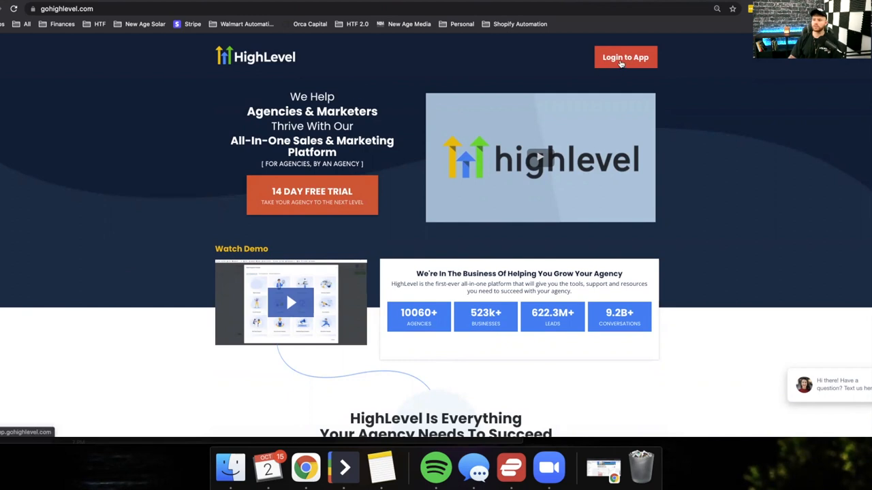
# Step: Log into the HighLevel agency app and visit the conversations inbox and opportunities pipeline
pyautogui.click(624, 57)
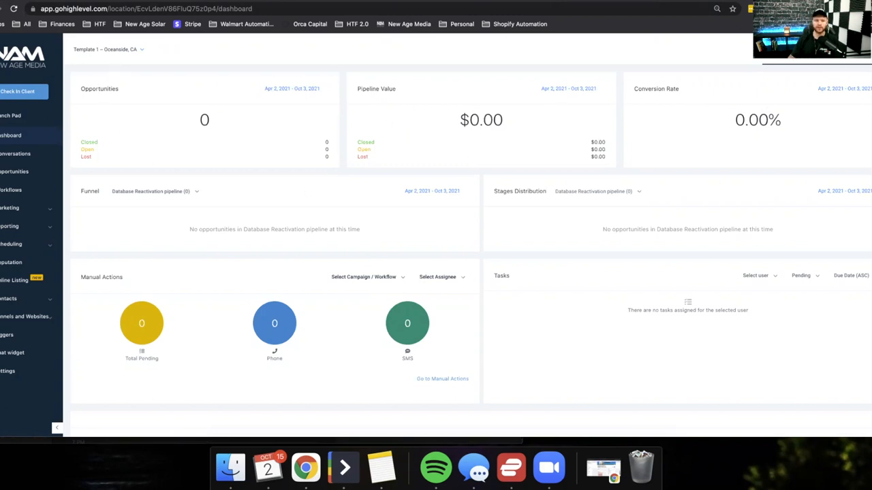
pyautogui.click(14, 153)
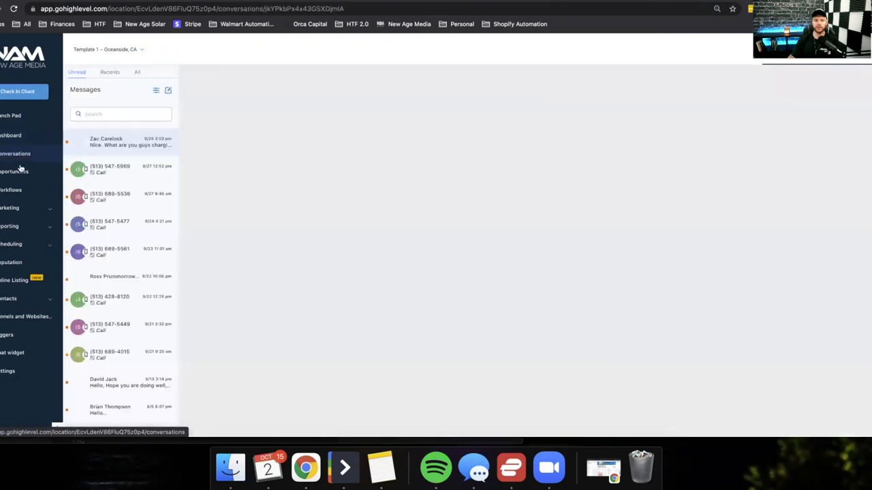
pyautogui.click(13, 172)
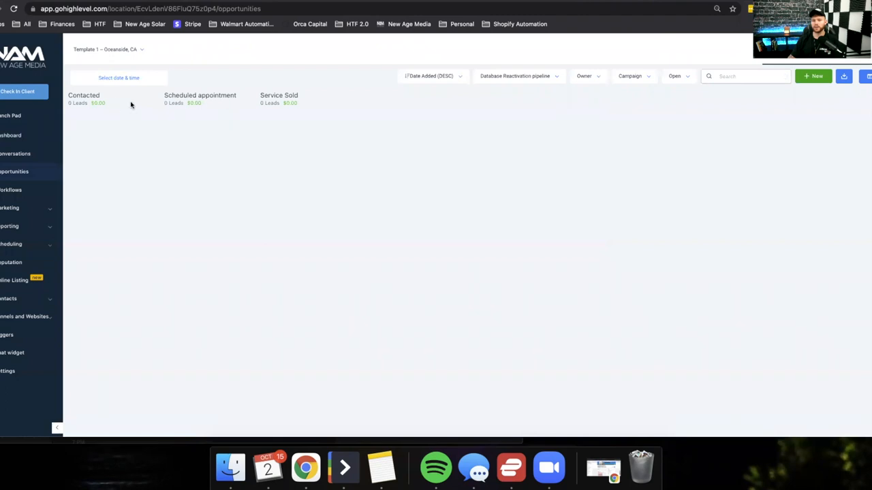
pyautogui.click(15, 152)
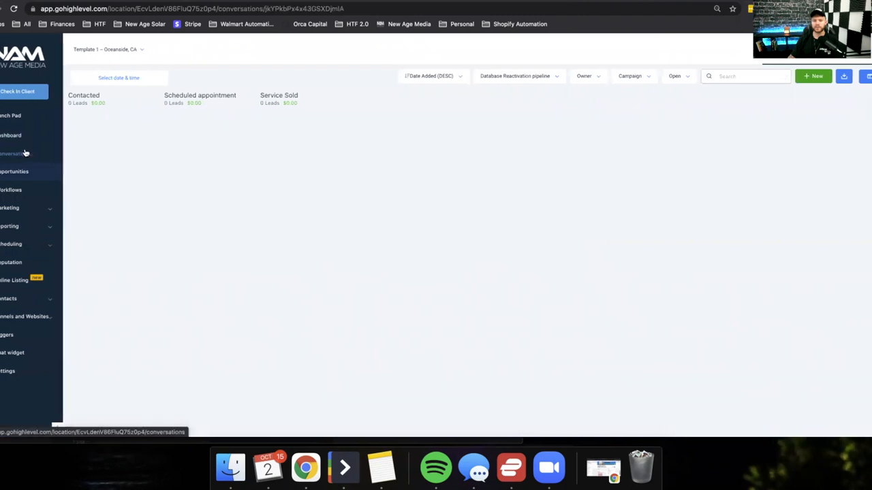
pyautogui.click(15, 153)
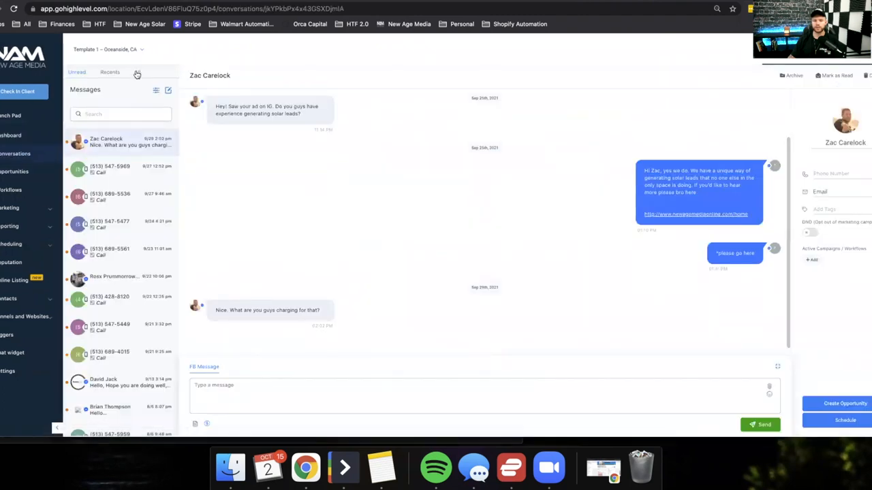
pyautogui.click(136, 70)
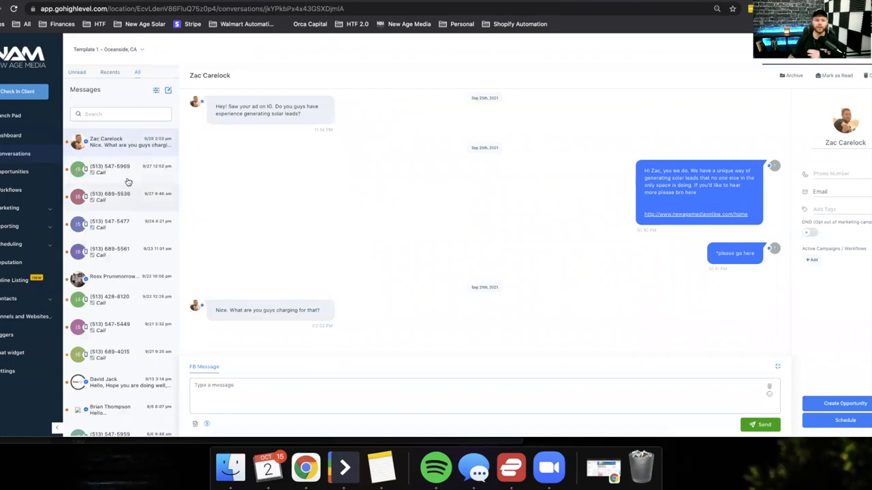
pyautogui.click(11, 191)
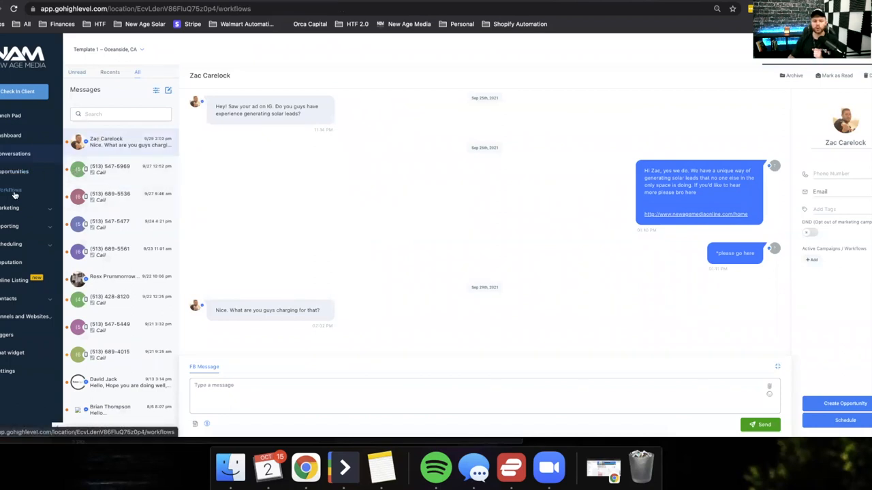
# Step: View the empty workflows page, then the campaigns list with Lead Nurturing Campaigns expanded
pyautogui.click(14, 191)
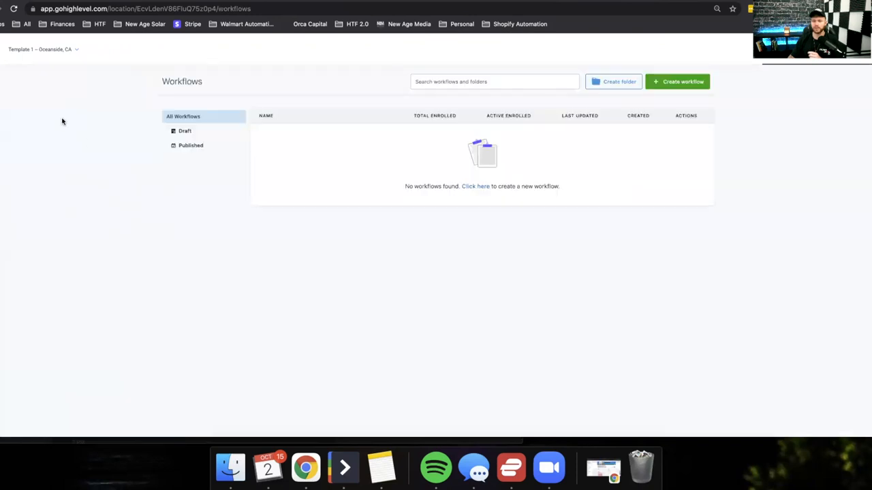
pyautogui.moveTo(49, 105)
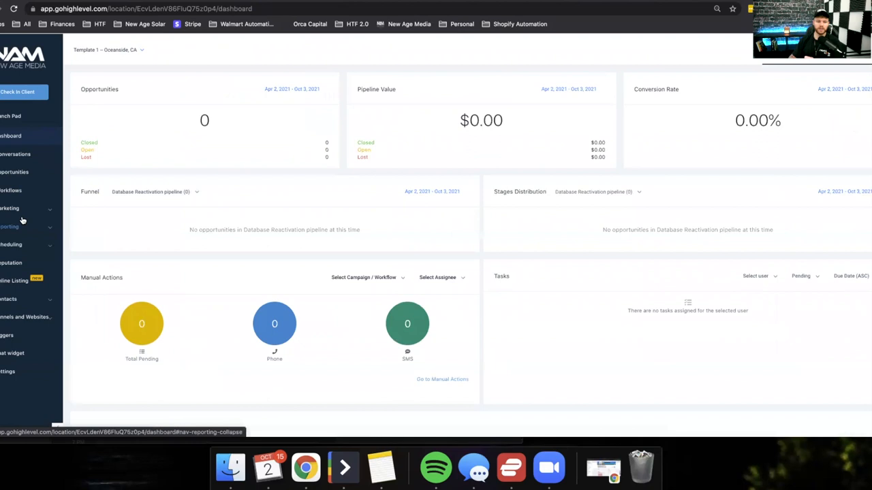
pyautogui.click(9, 207)
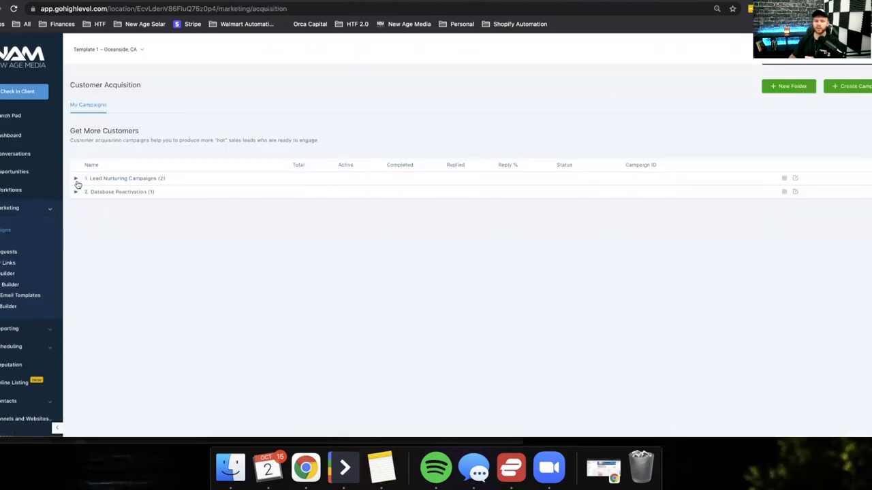
pyautogui.click(76, 178)
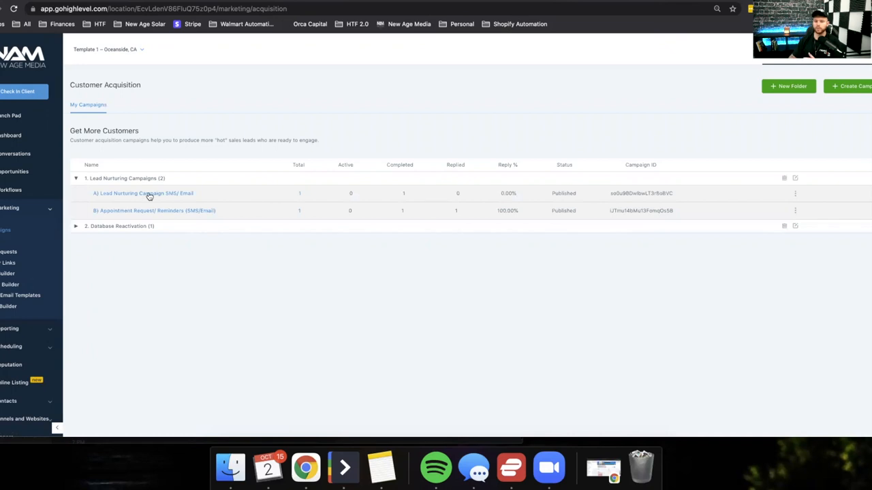
# Step: Open the Lead Nurturing SMS/Email campaign and scroll through its message steps
pyautogui.click(142, 193)
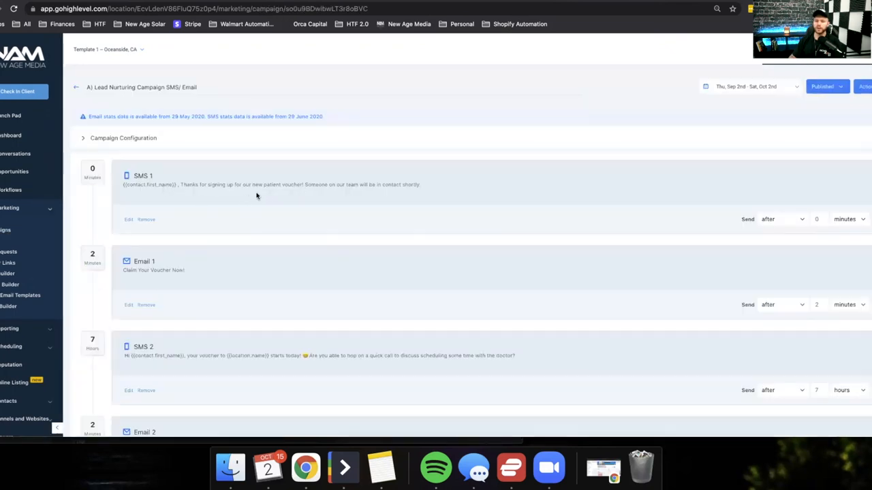
pyautogui.scroll(-3)
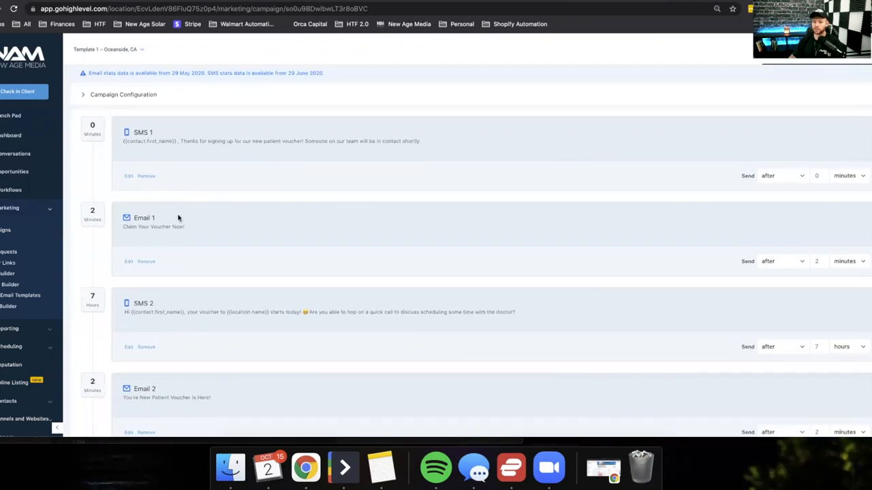
pyautogui.scroll(-3)
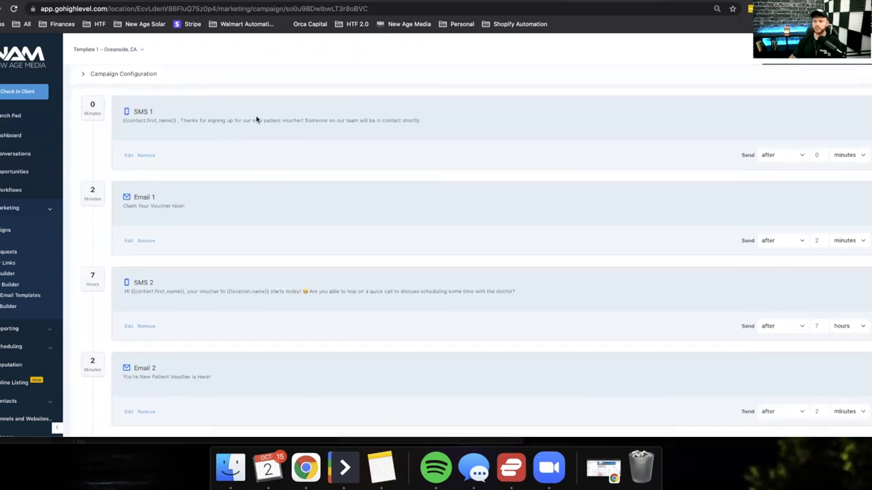
pyautogui.moveTo(226, 166)
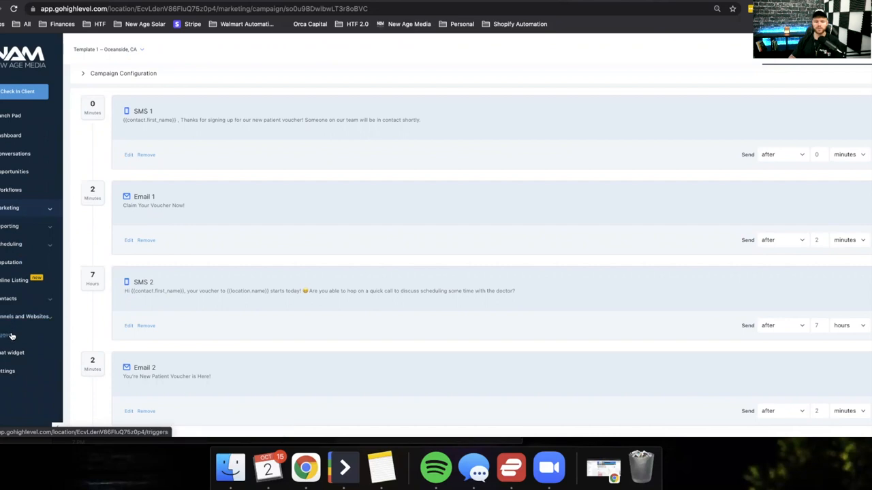
# Step: Open the (Insert Clients Name) funnel, view its Survey Page step and launch a live page preview
pyautogui.click(7, 335)
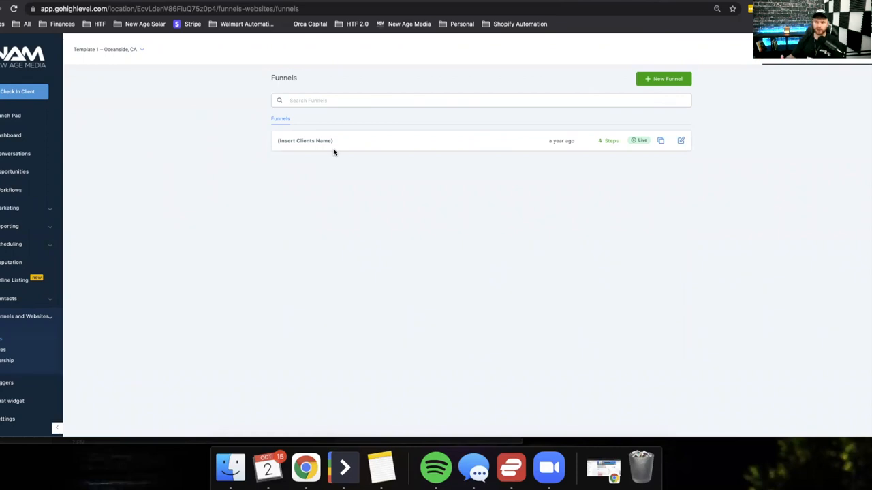
pyautogui.moveTo(308, 143)
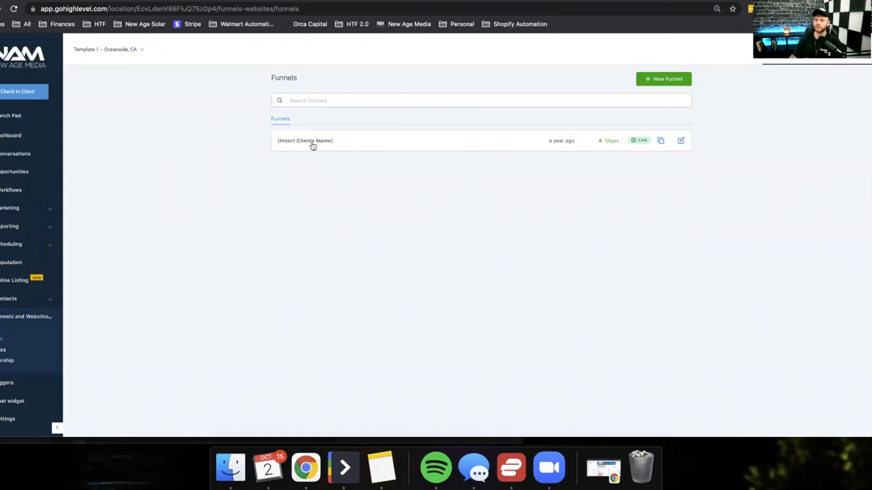
pyautogui.click(305, 141)
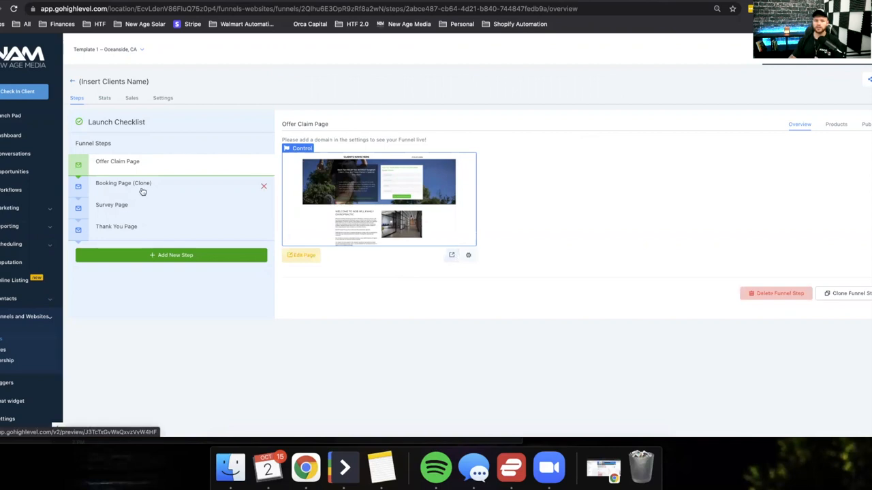
pyautogui.click(112, 204)
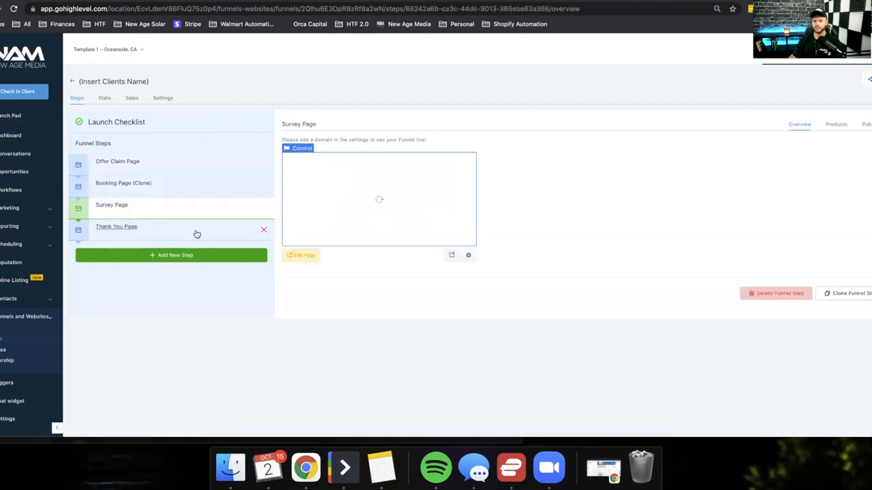
pyautogui.click(118, 161)
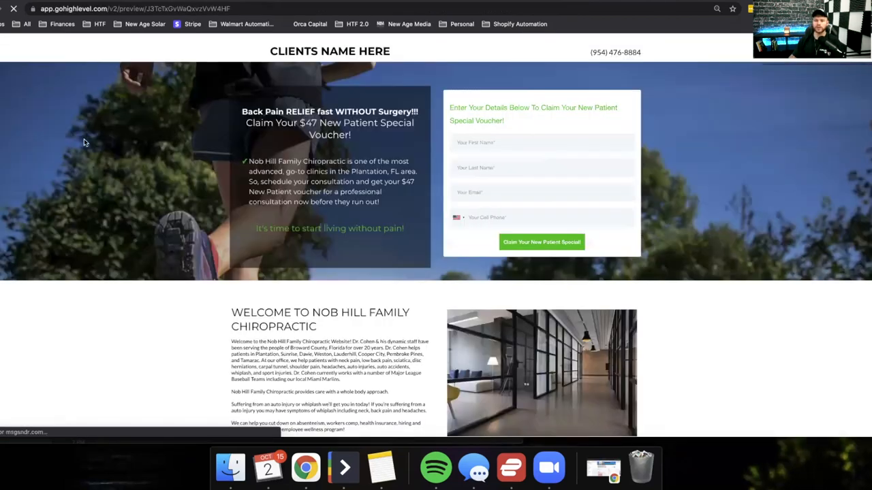
# Step: Scroll the voucher landing page preview down to its testimonial and map and back up
pyautogui.scroll(-3)
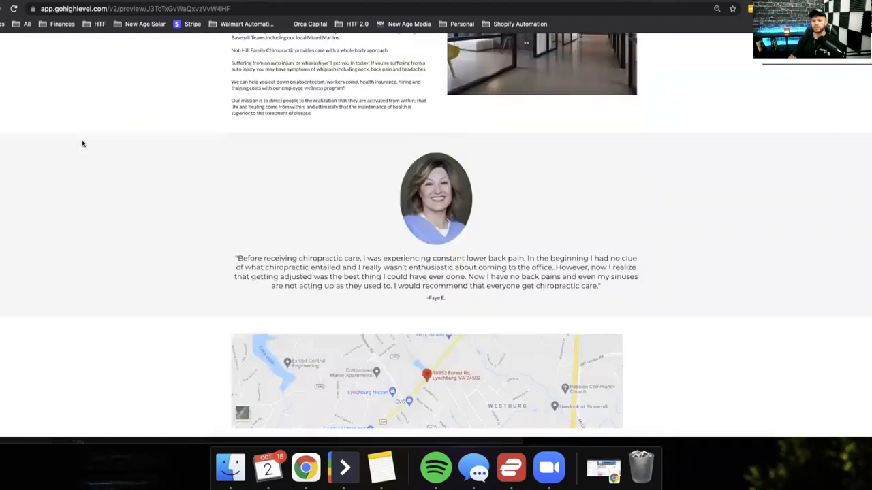
pyautogui.scroll(3)
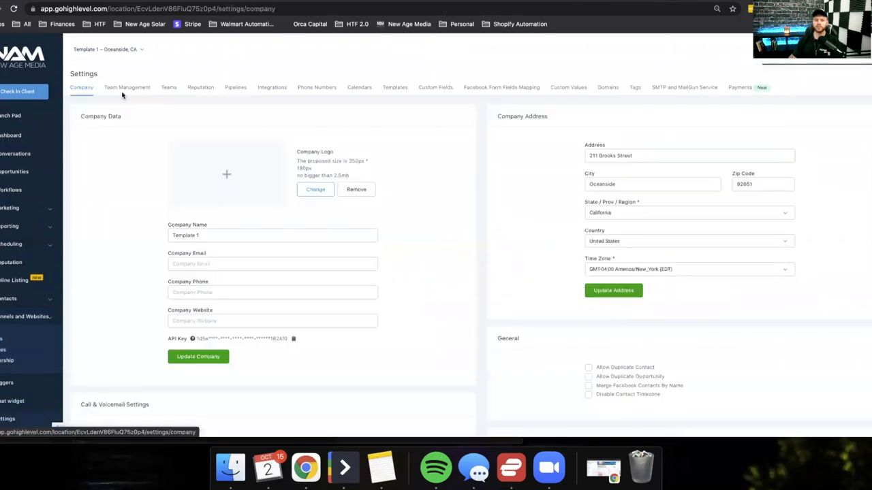
# Step: Review the Team Management, Calendars and Phone Numbers settings tabs
pyautogui.click(126, 87)
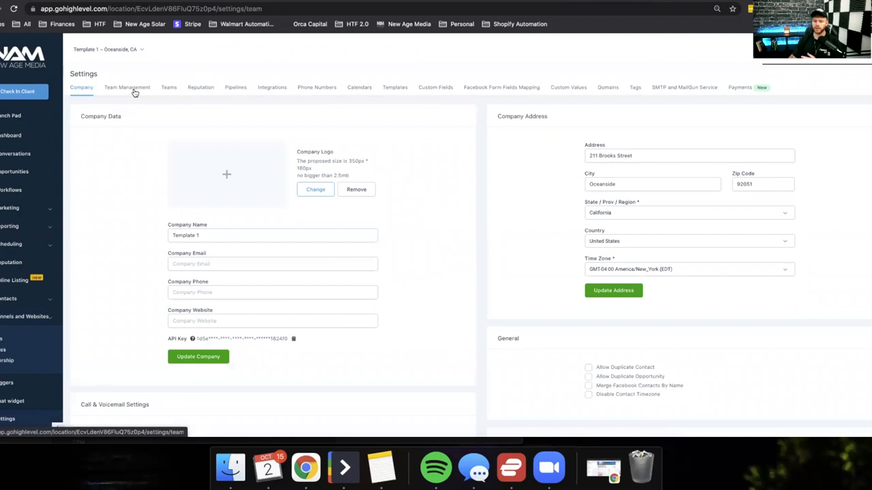
pyautogui.click(360, 88)
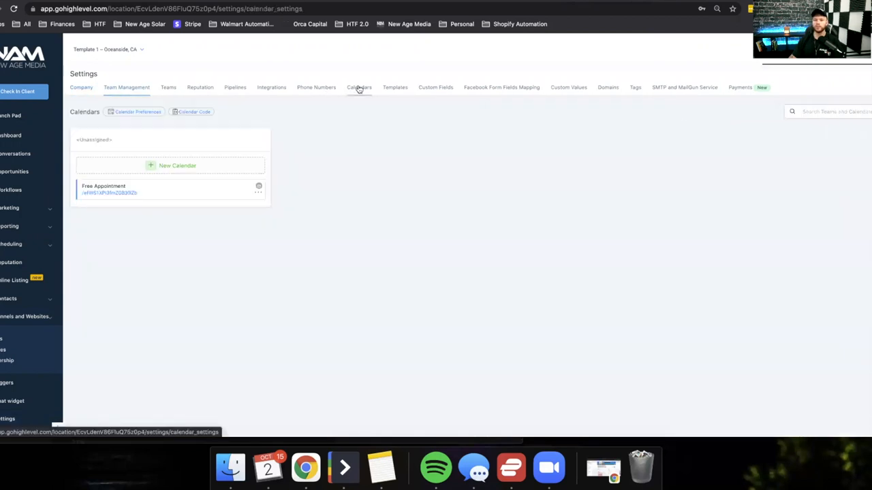
pyautogui.click(316, 87)
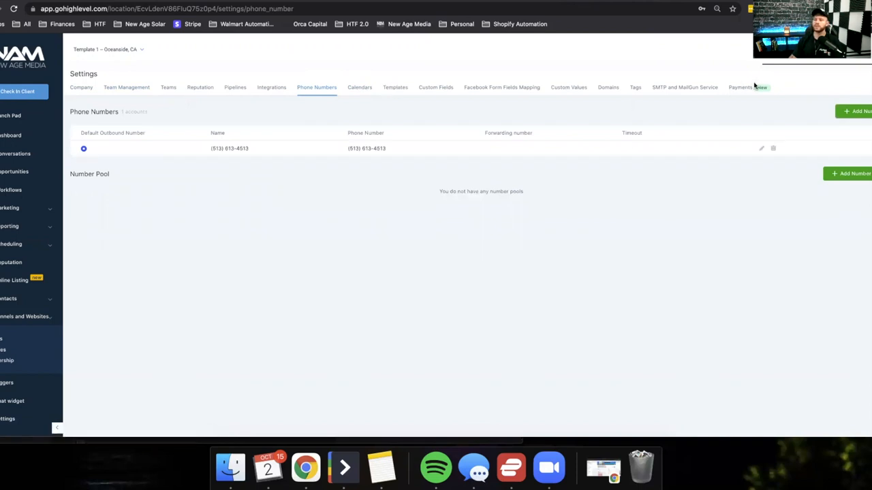
pyautogui.moveTo(741, 87)
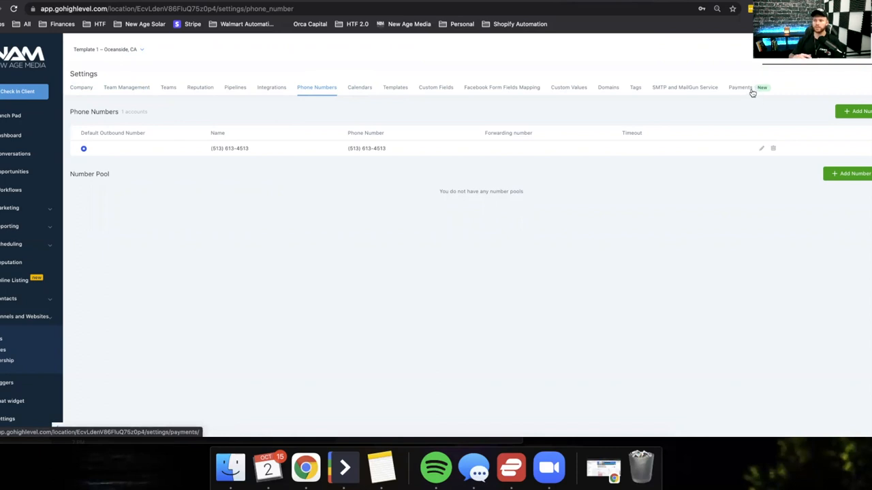
pyautogui.moveTo(734, 289)
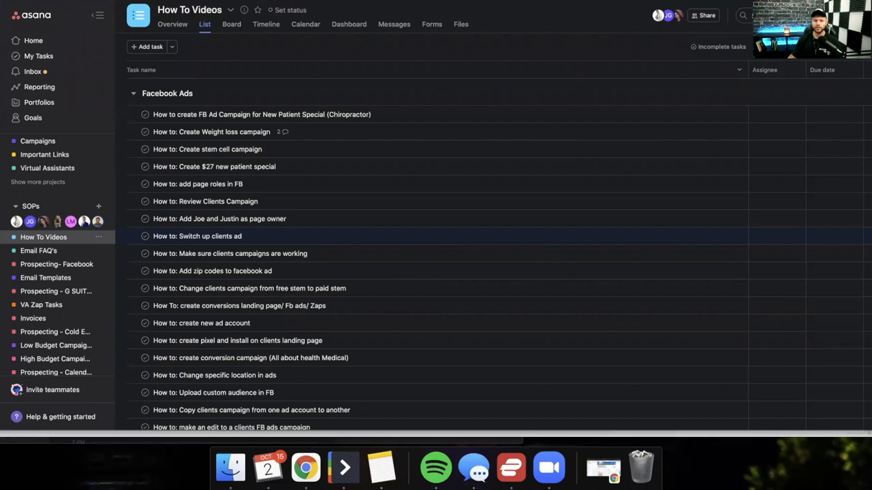
pyautogui.moveTo(55, 332)
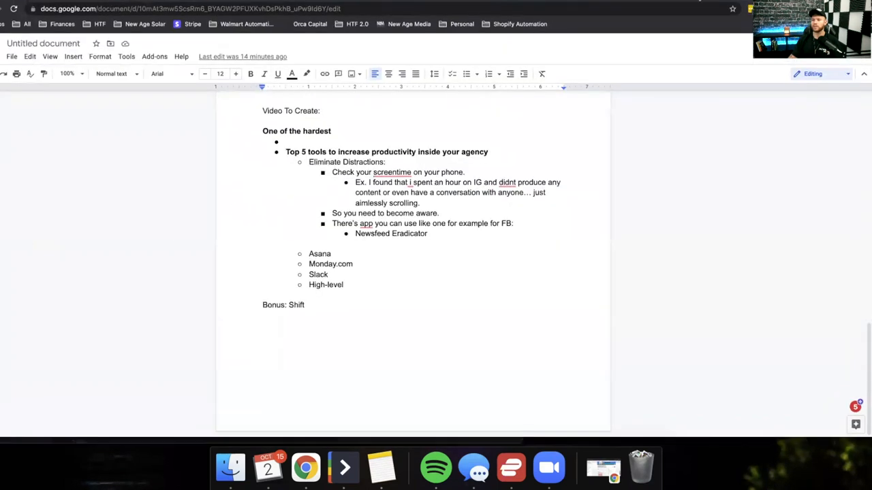
# Step: Search Google for 'shift app' from the address bar, reaching results led by tryshift.com
pyautogui.write('loom.com/my-videos')
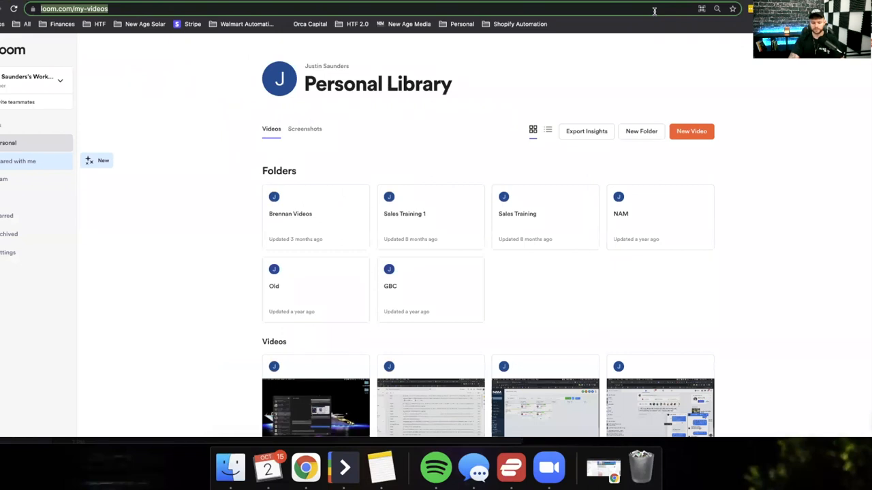
pyautogui.write('shift.com')
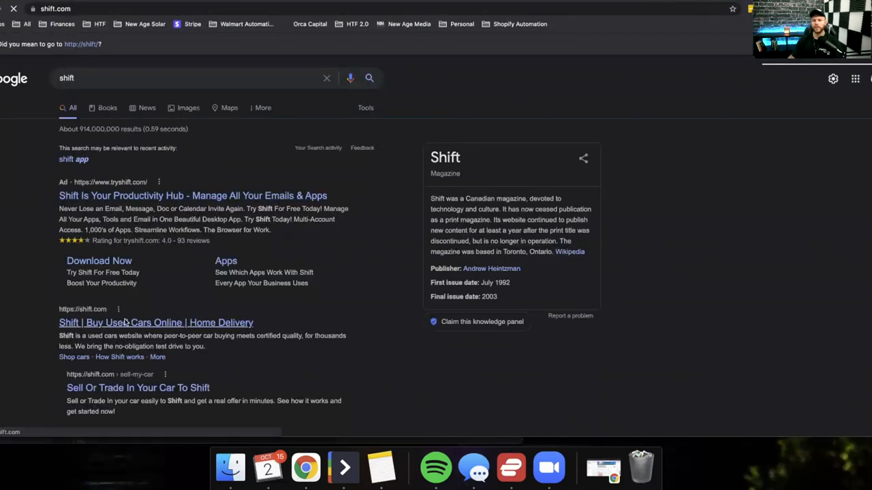
pyautogui.click(155, 321)
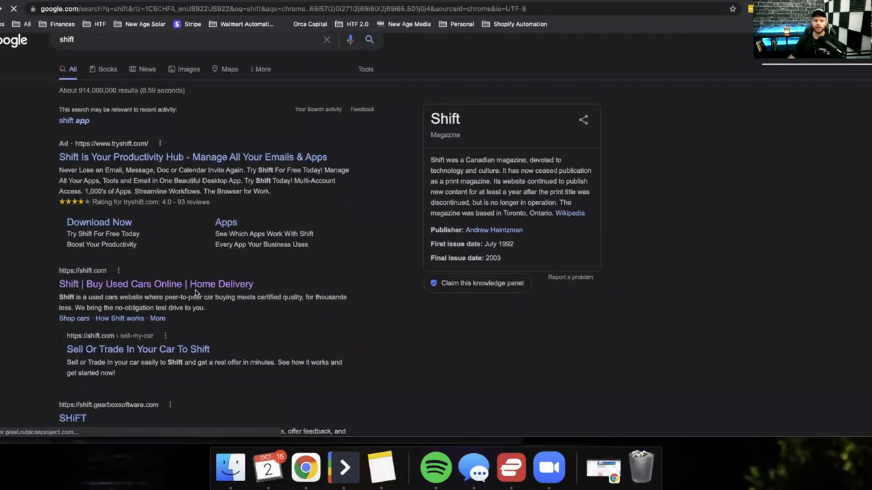
pyautogui.click(73, 418)
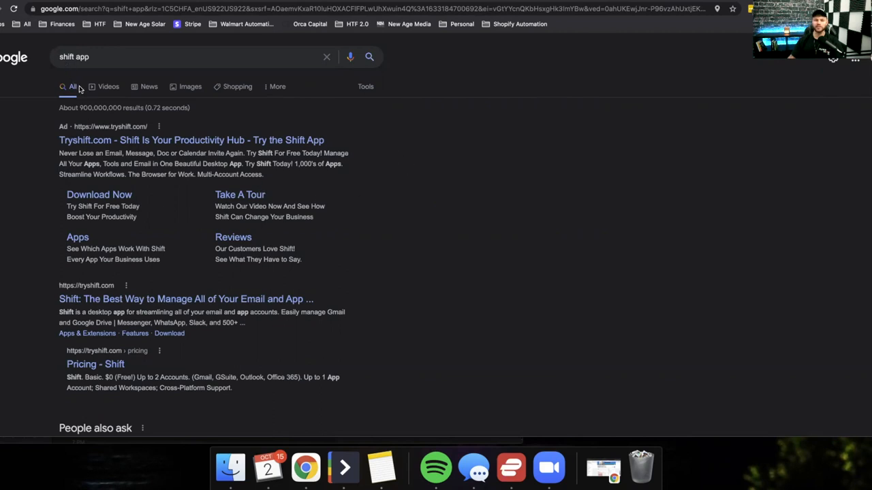
pyautogui.moveTo(190, 141)
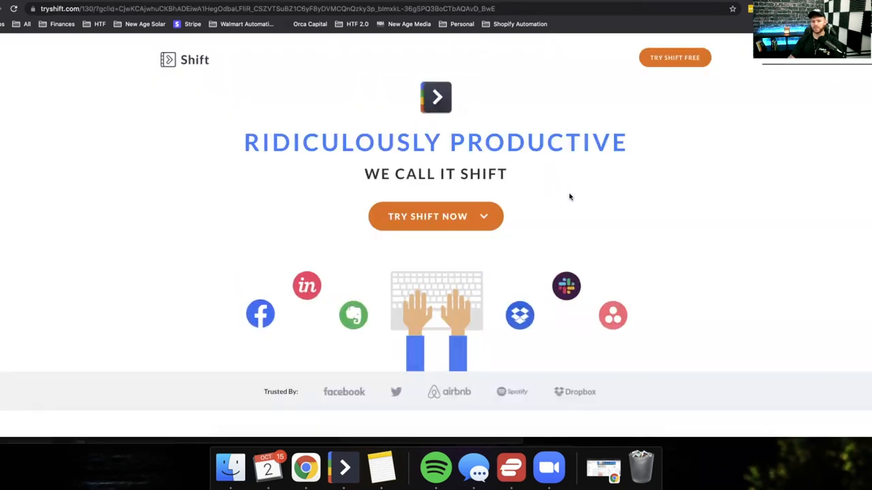
# Step: Scroll through tryshift.com's features and testimonials, then return to the top of the page
pyautogui.scroll(-3)
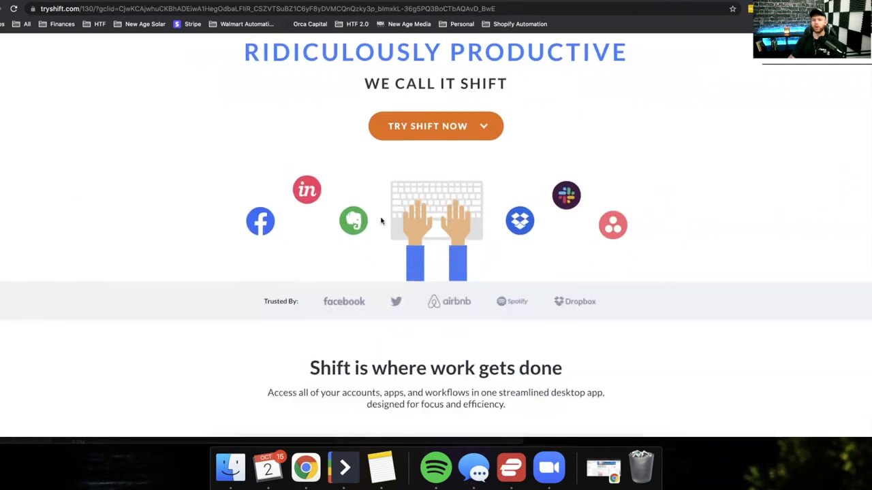
pyautogui.scroll(-3)
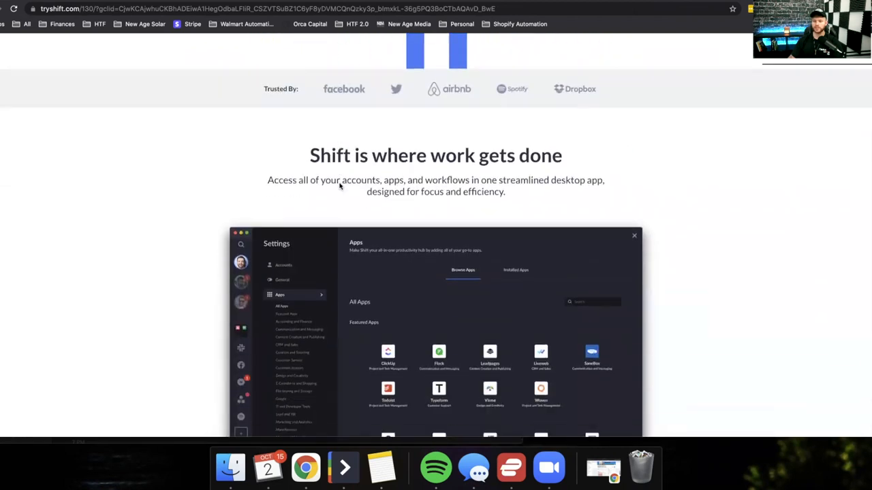
pyautogui.scroll(-3)
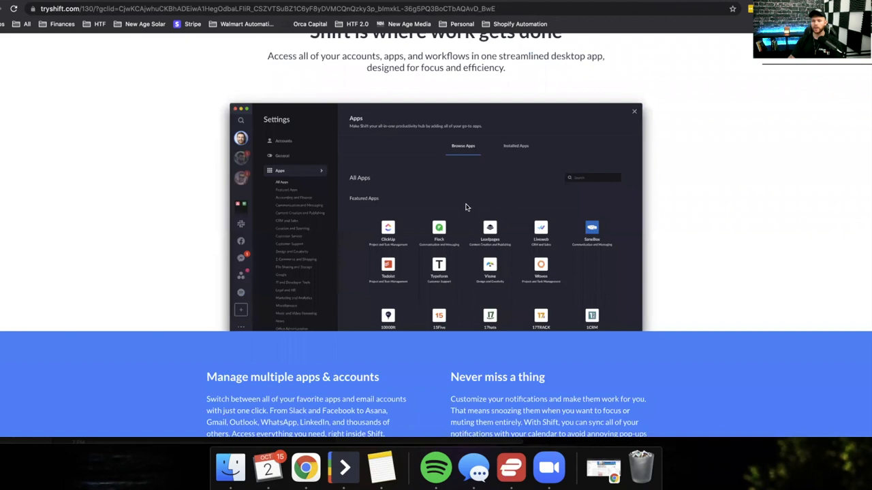
pyautogui.moveTo(469, 202)
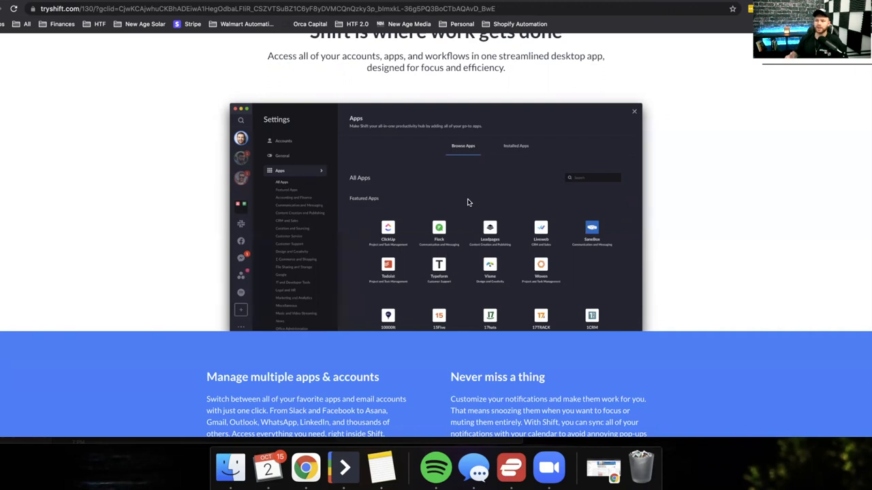
pyautogui.scroll(-3)
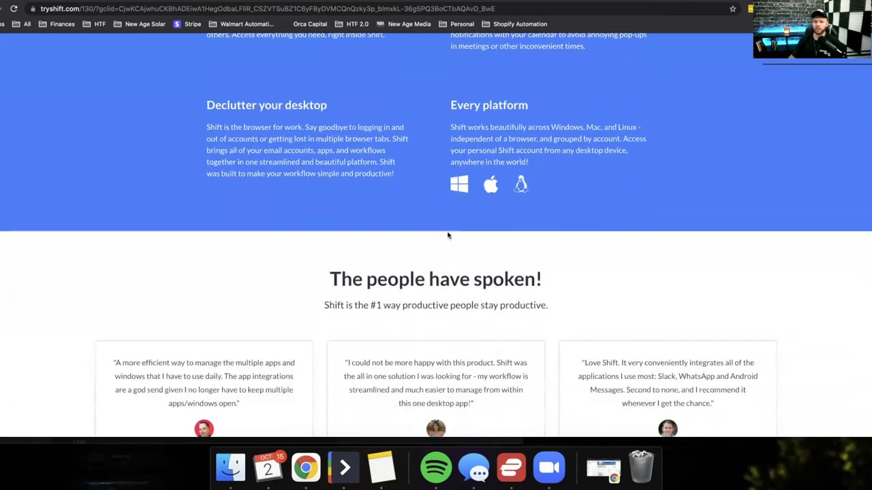
pyautogui.scroll(-3)
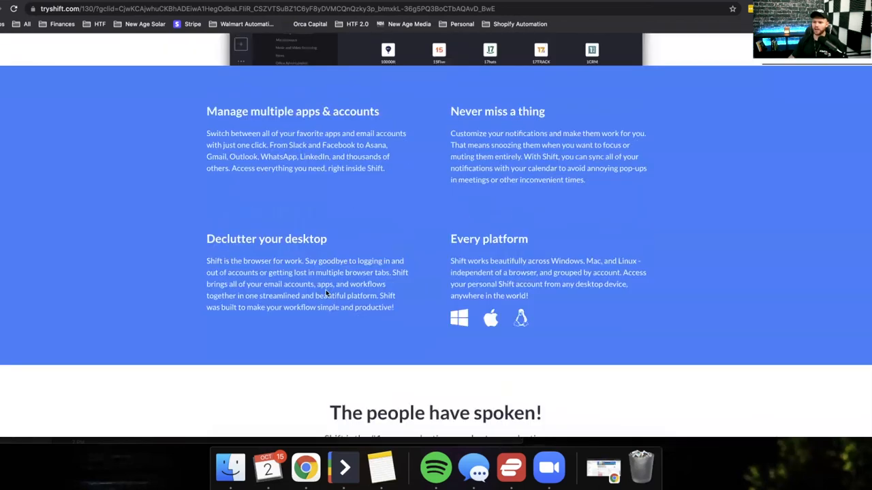
pyautogui.scroll(3)
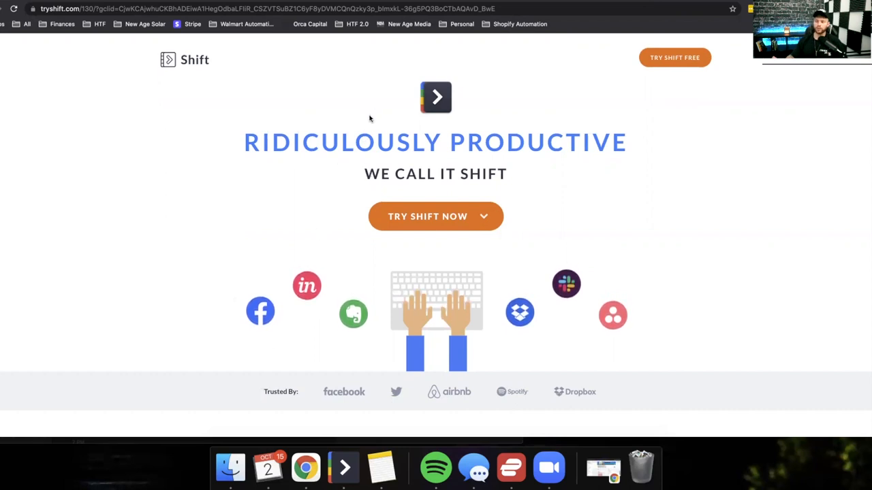
pyautogui.moveTo(447, 128)
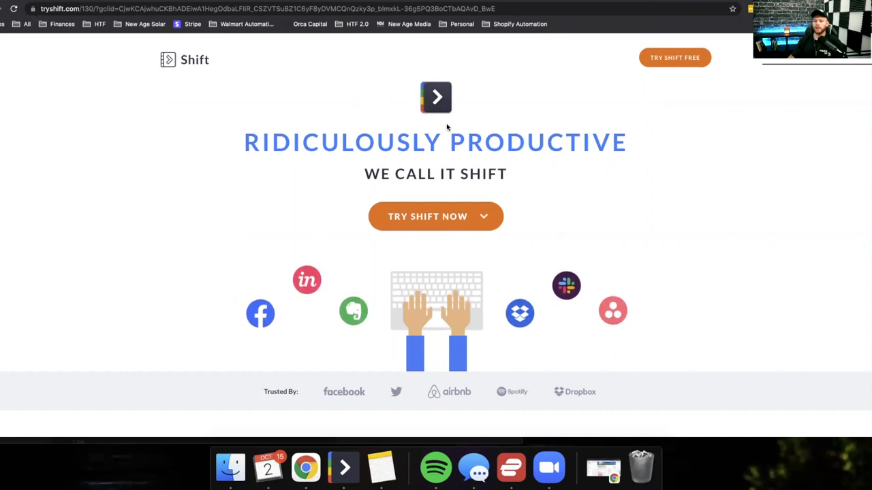